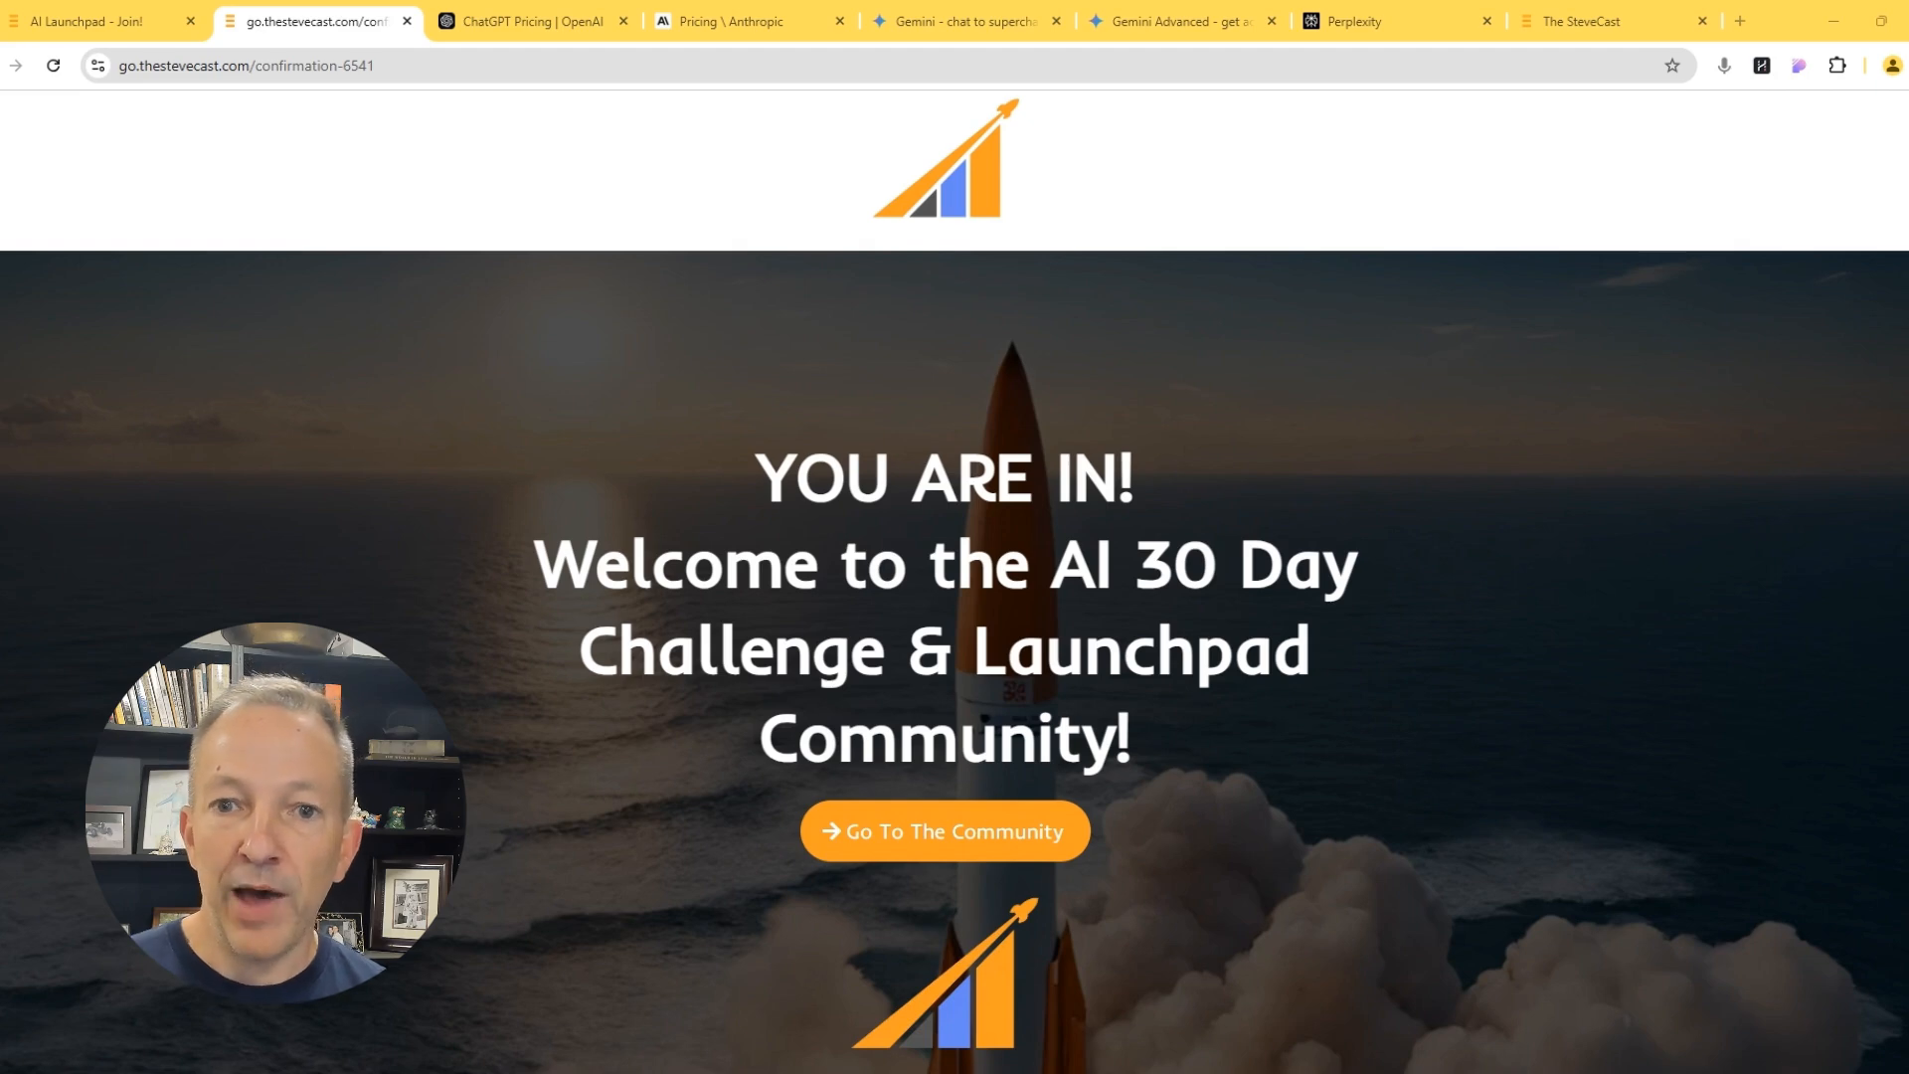
Switch from the challenge confirmation page to the ChatGPT Pricing | OpenAI tab.
click(532, 21)
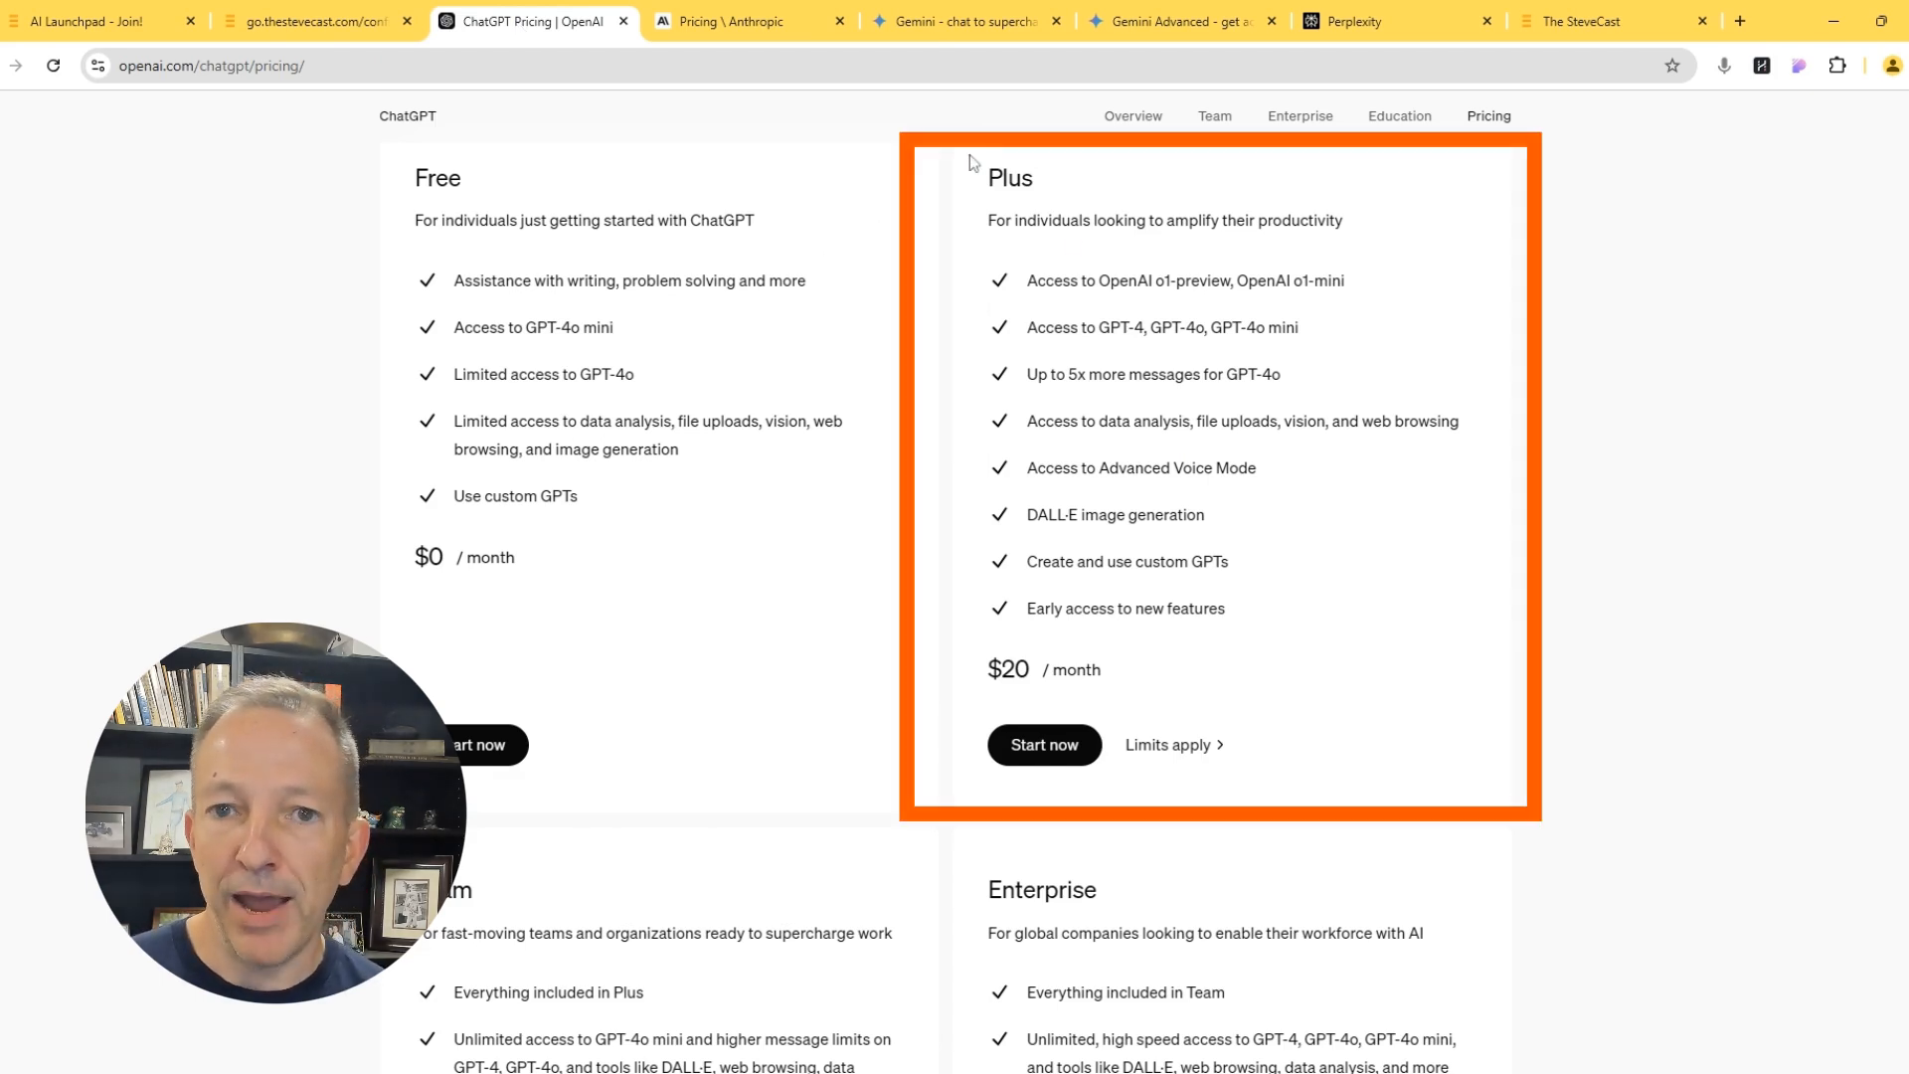
mouse_move(961, 411)
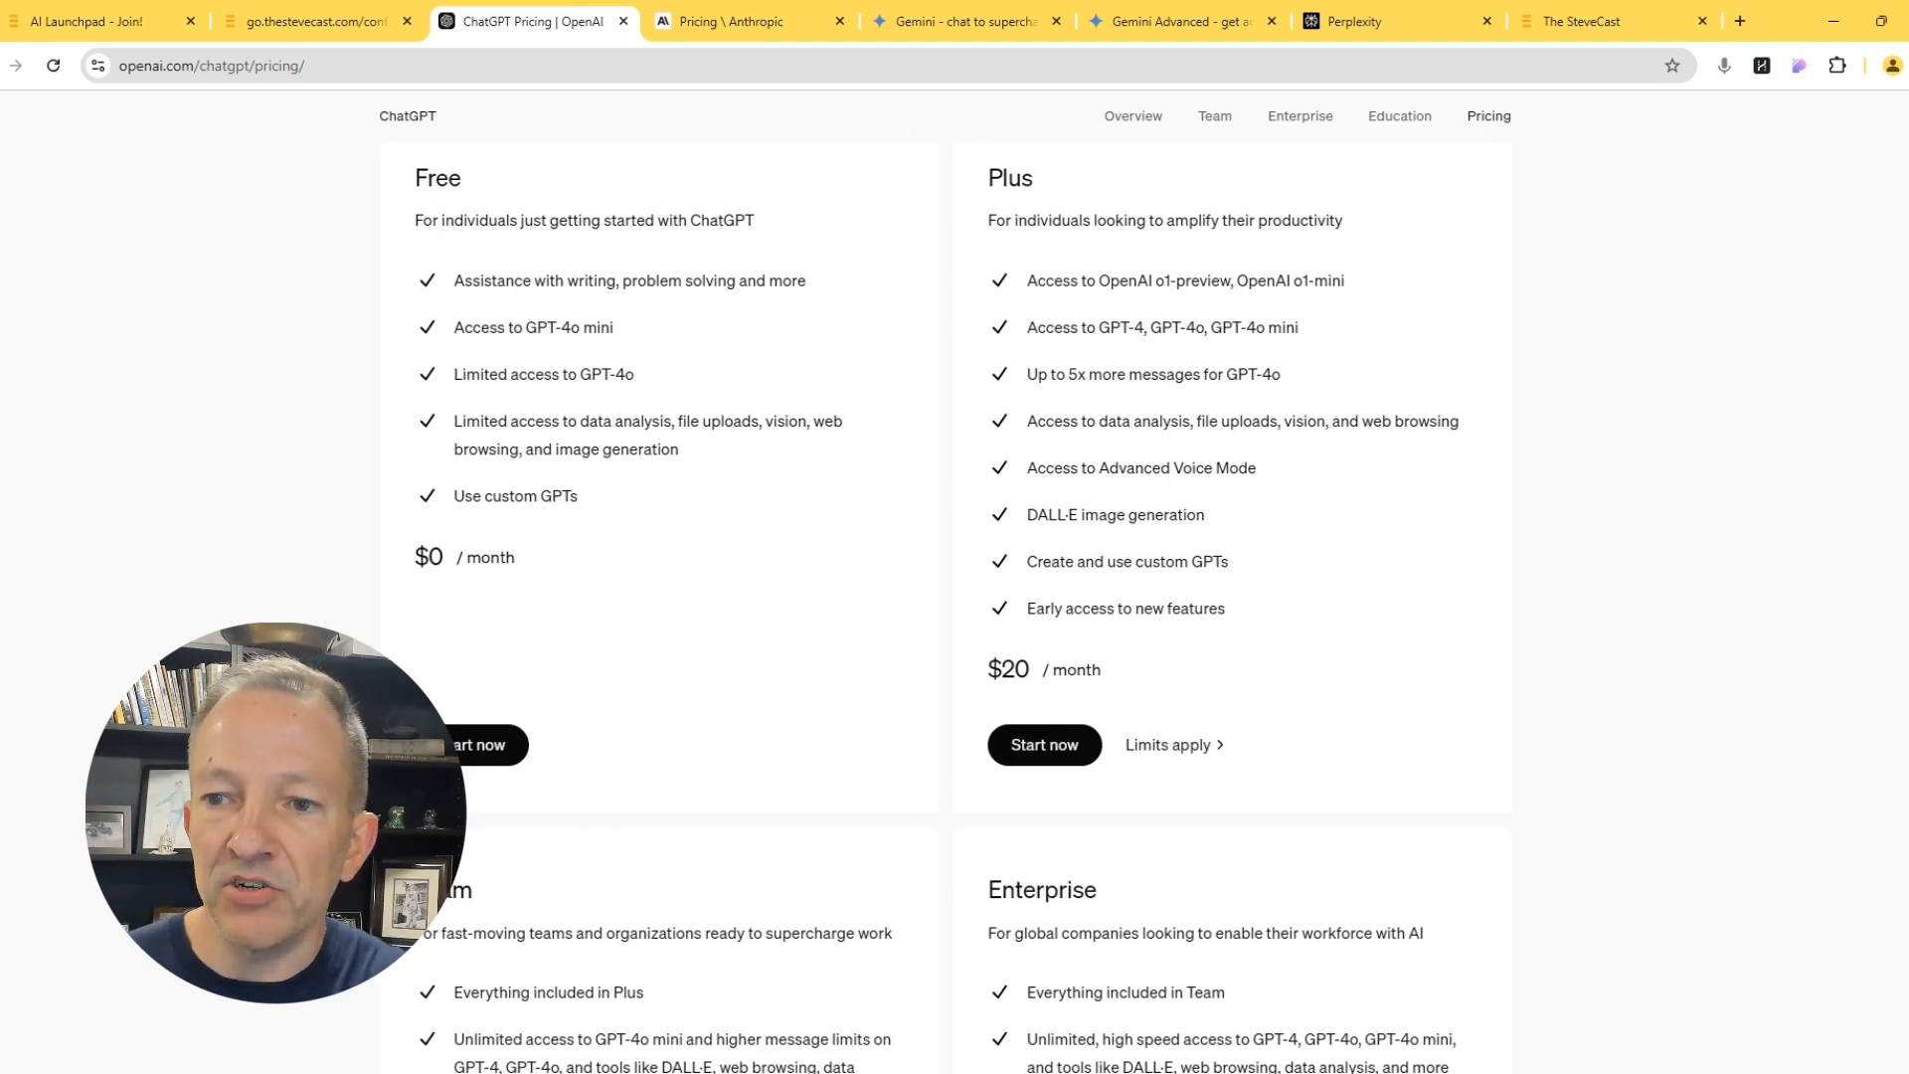
mouse_move(1124, 581)
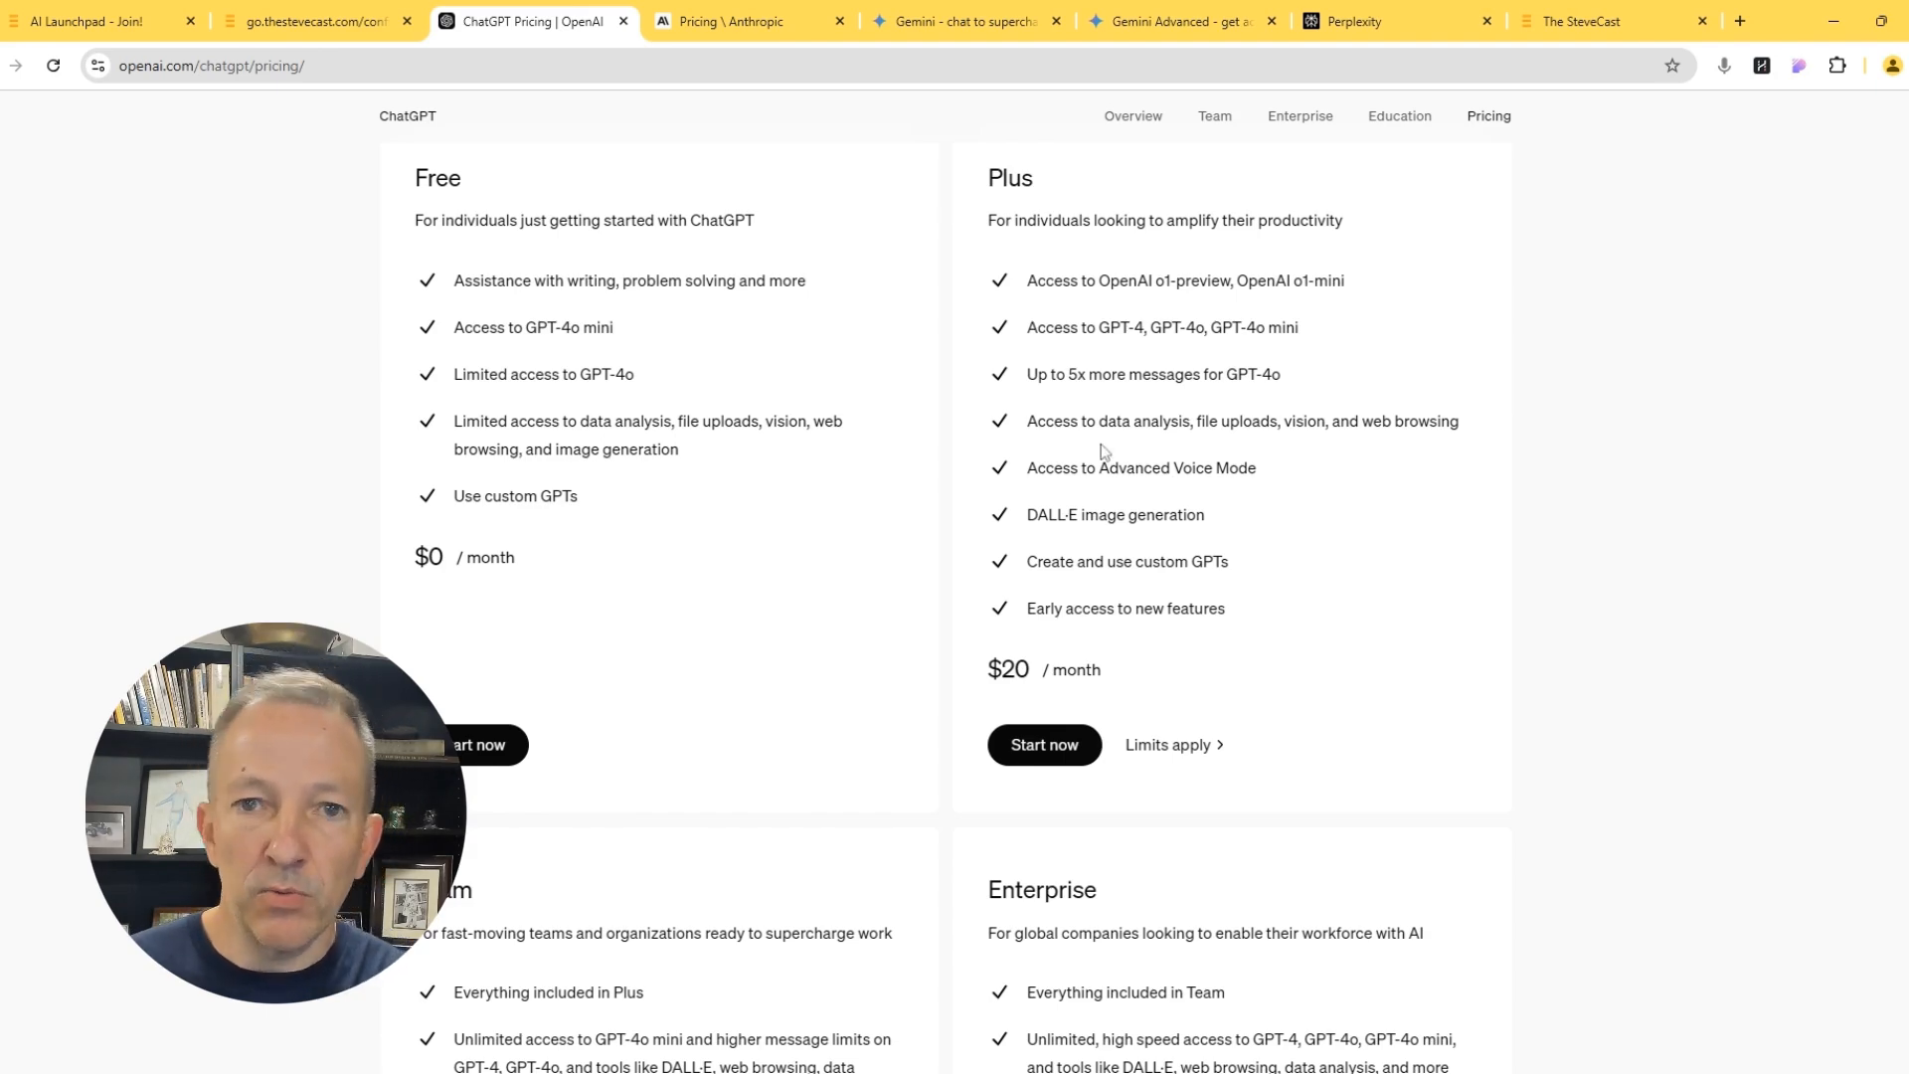
mouse_move(1031, 391)
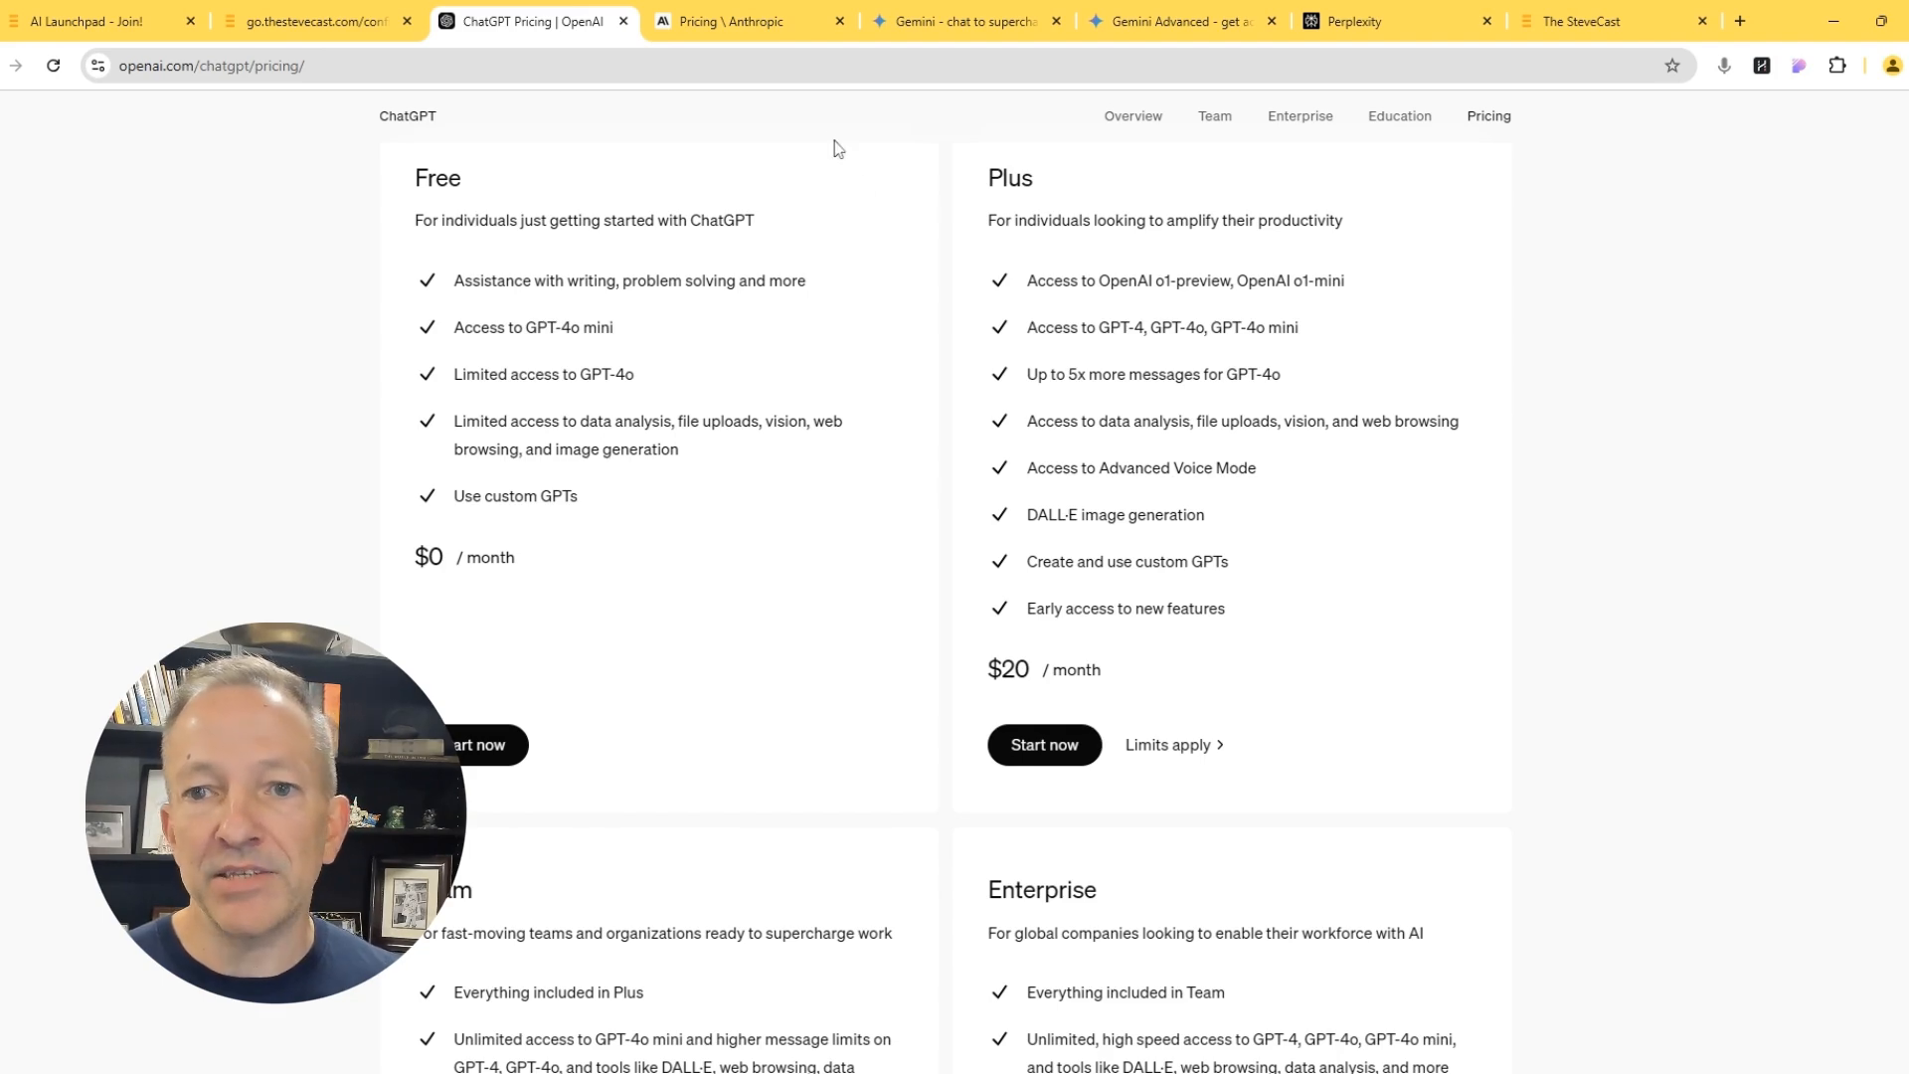
Move to Anthropic's Claude.ai plans page and highlight 'Claude.ai' in its heading.
click(749, 21)
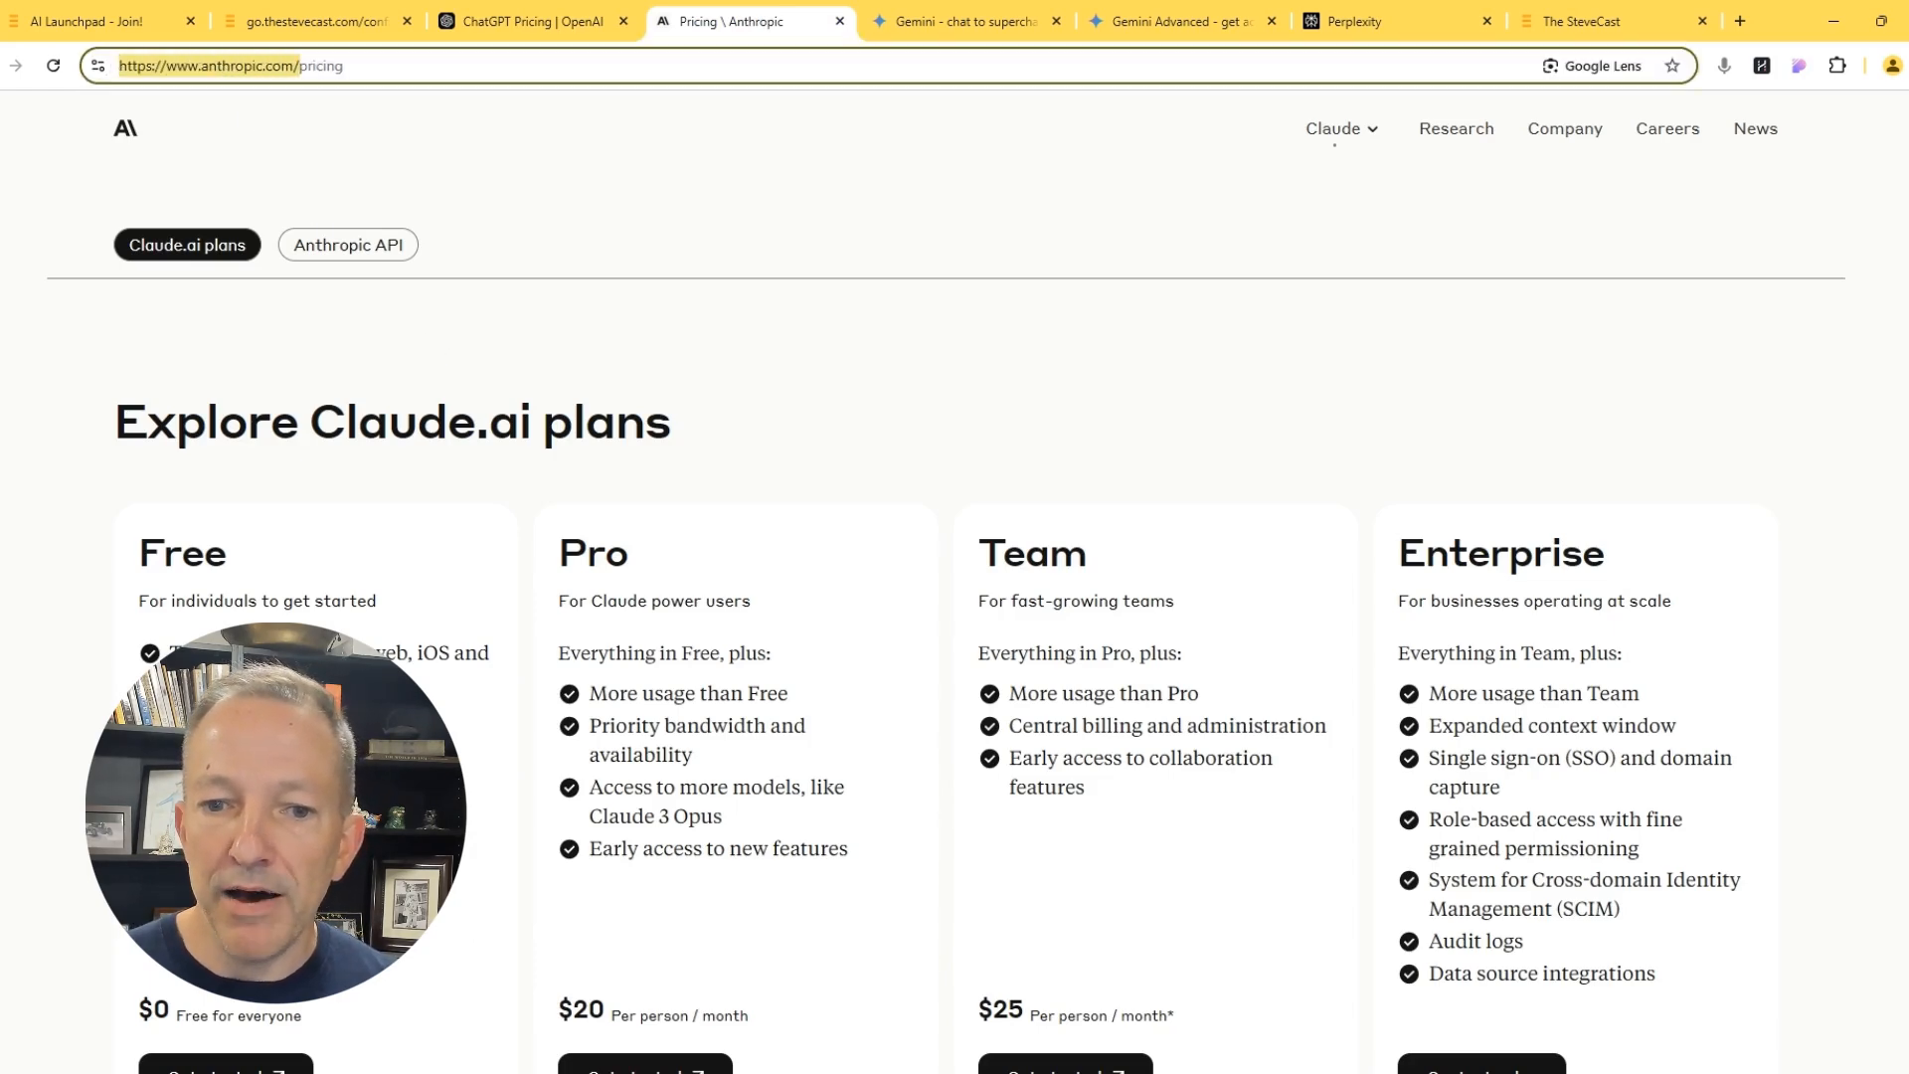
double_click(414, 421)
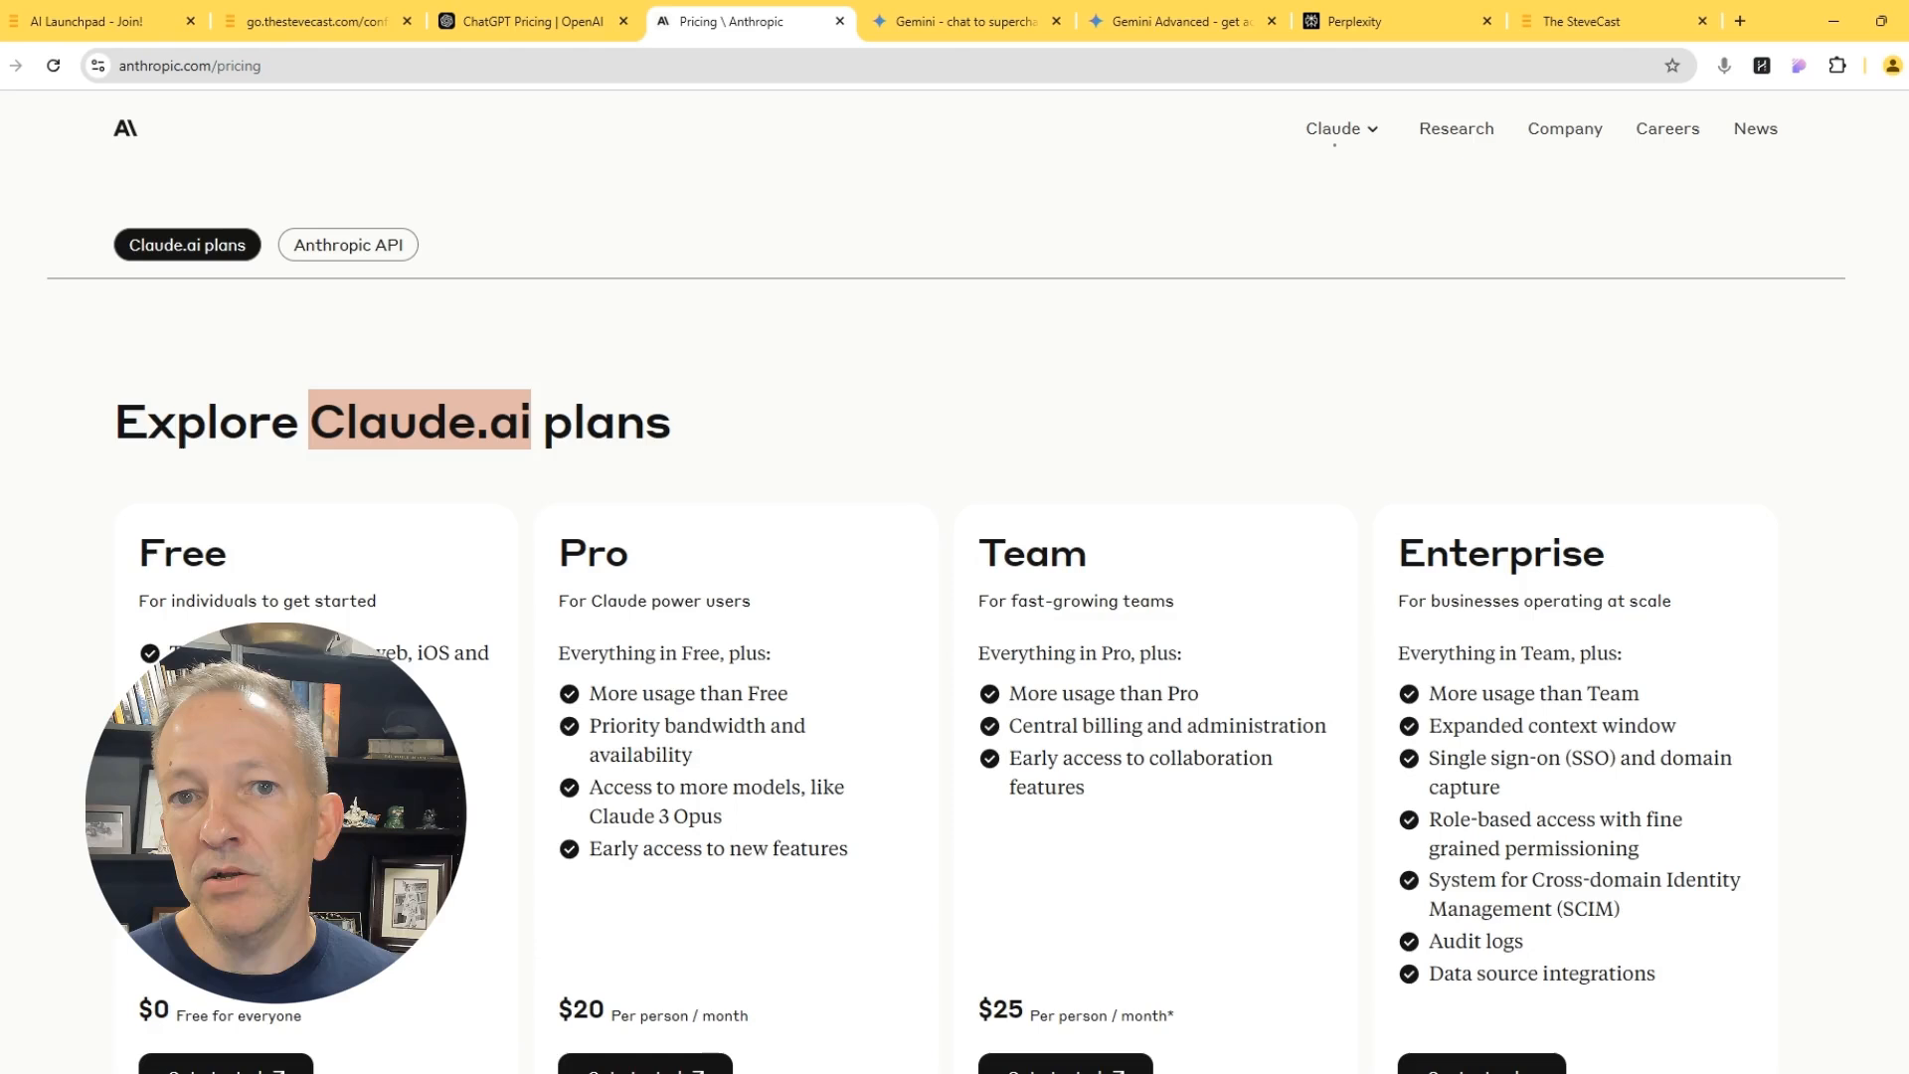
Switch to the Gemini home page tab.
click(965, 21)
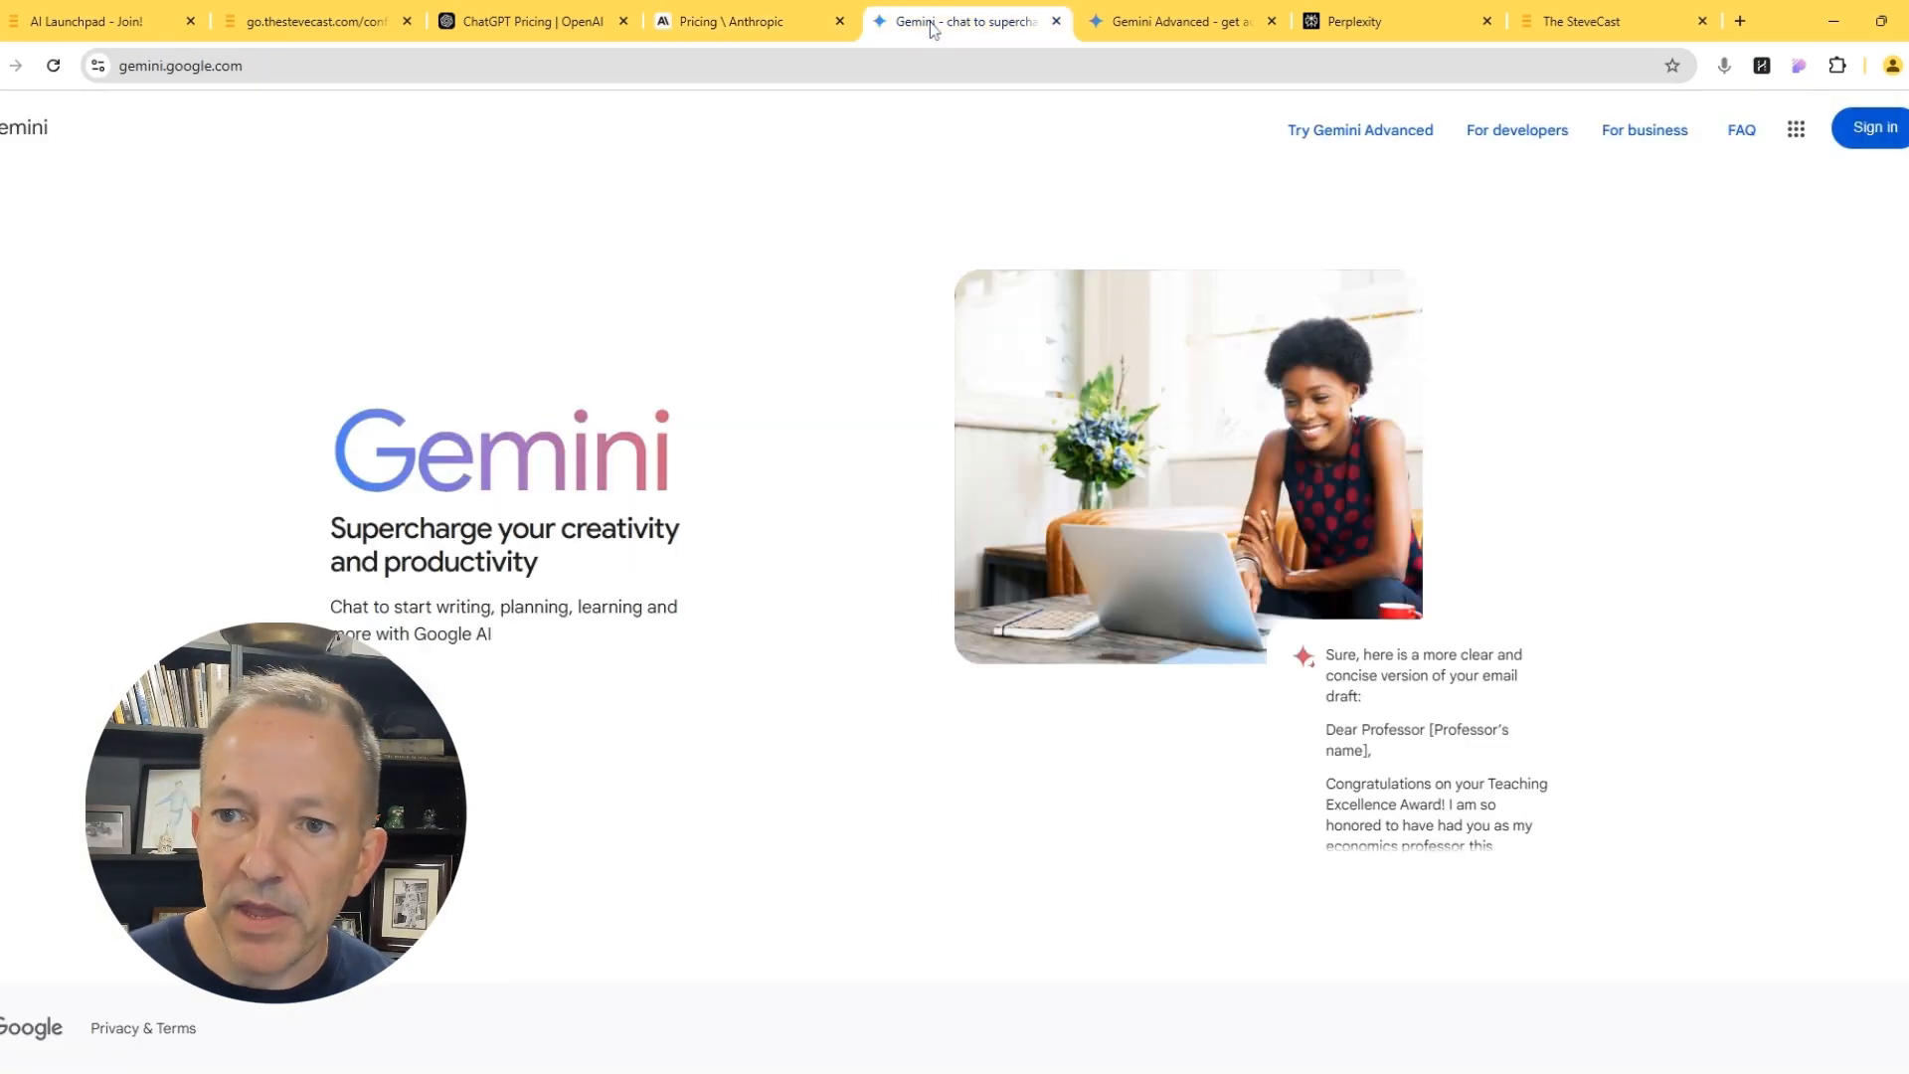
mouse_move(446, 678)
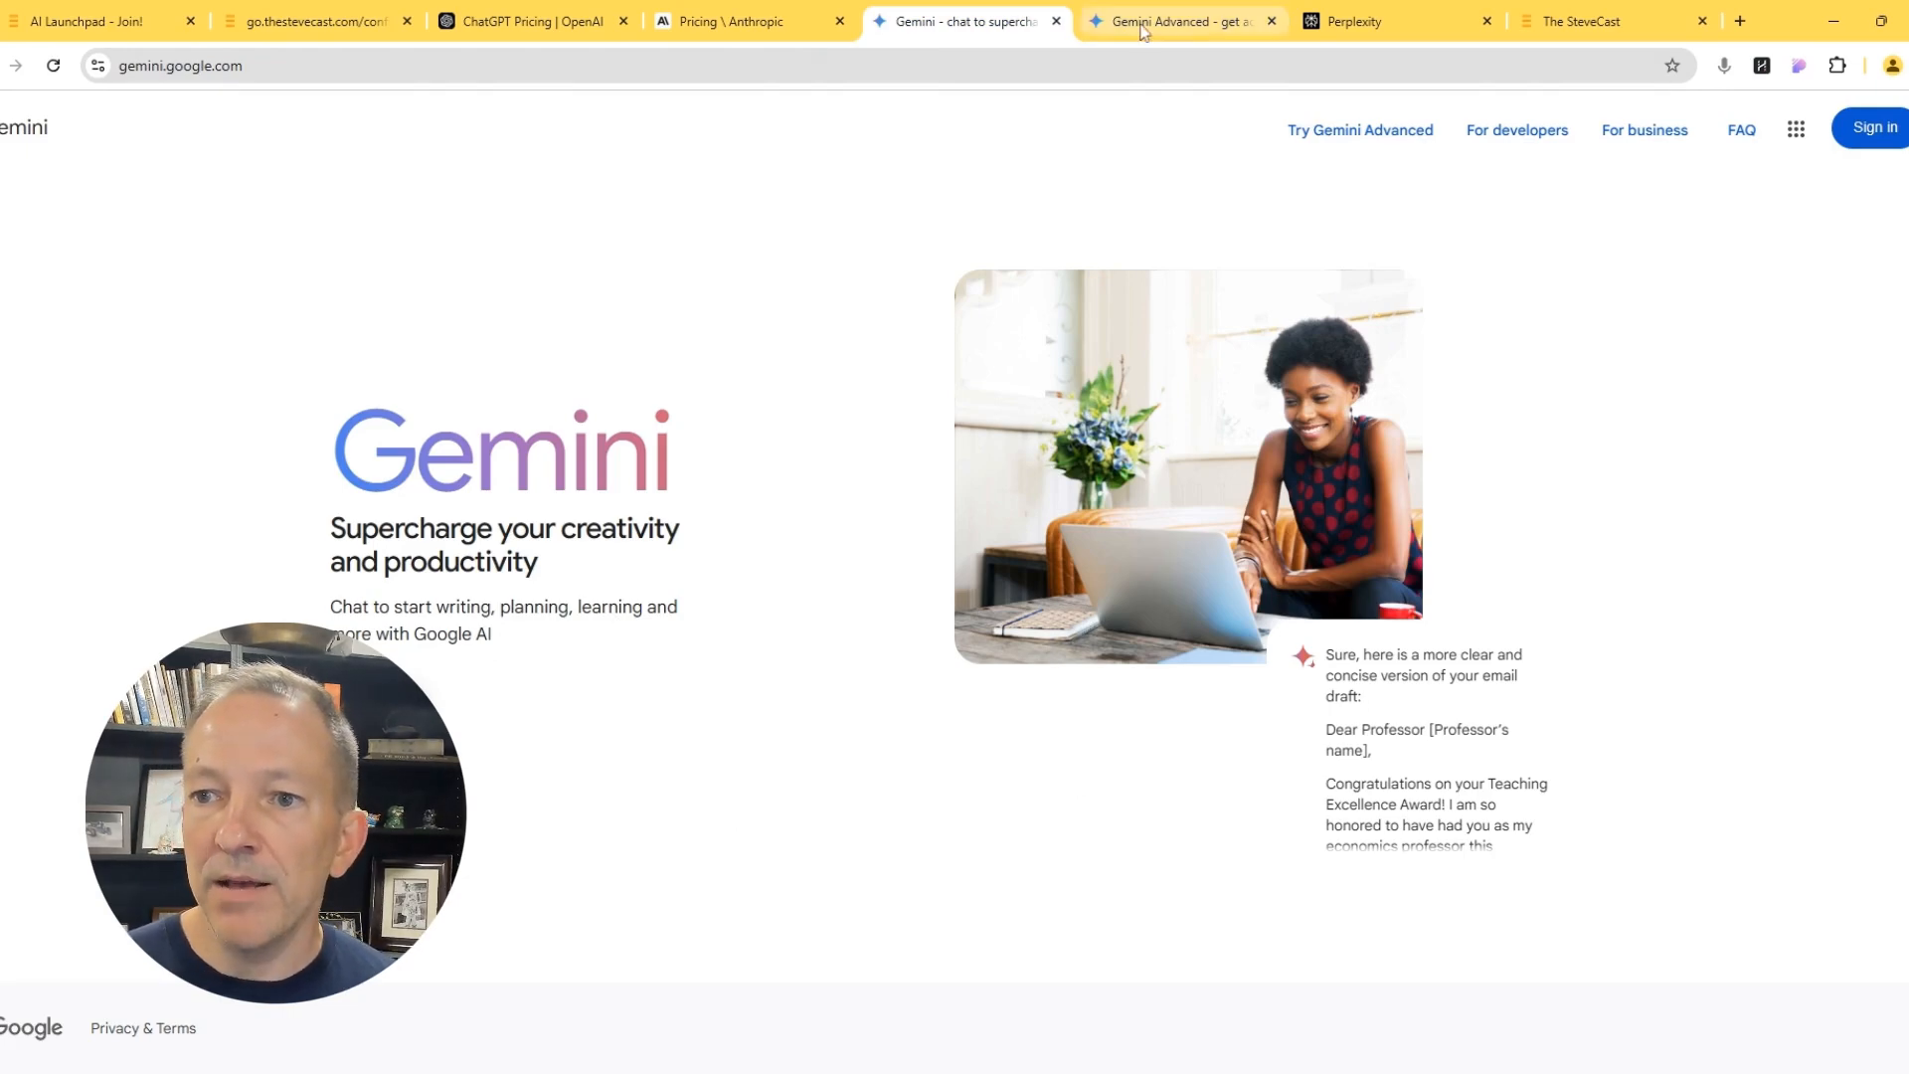
View the Gemini Advanced plans page, then move on to the Perplexity home page.
click(1175, 21)
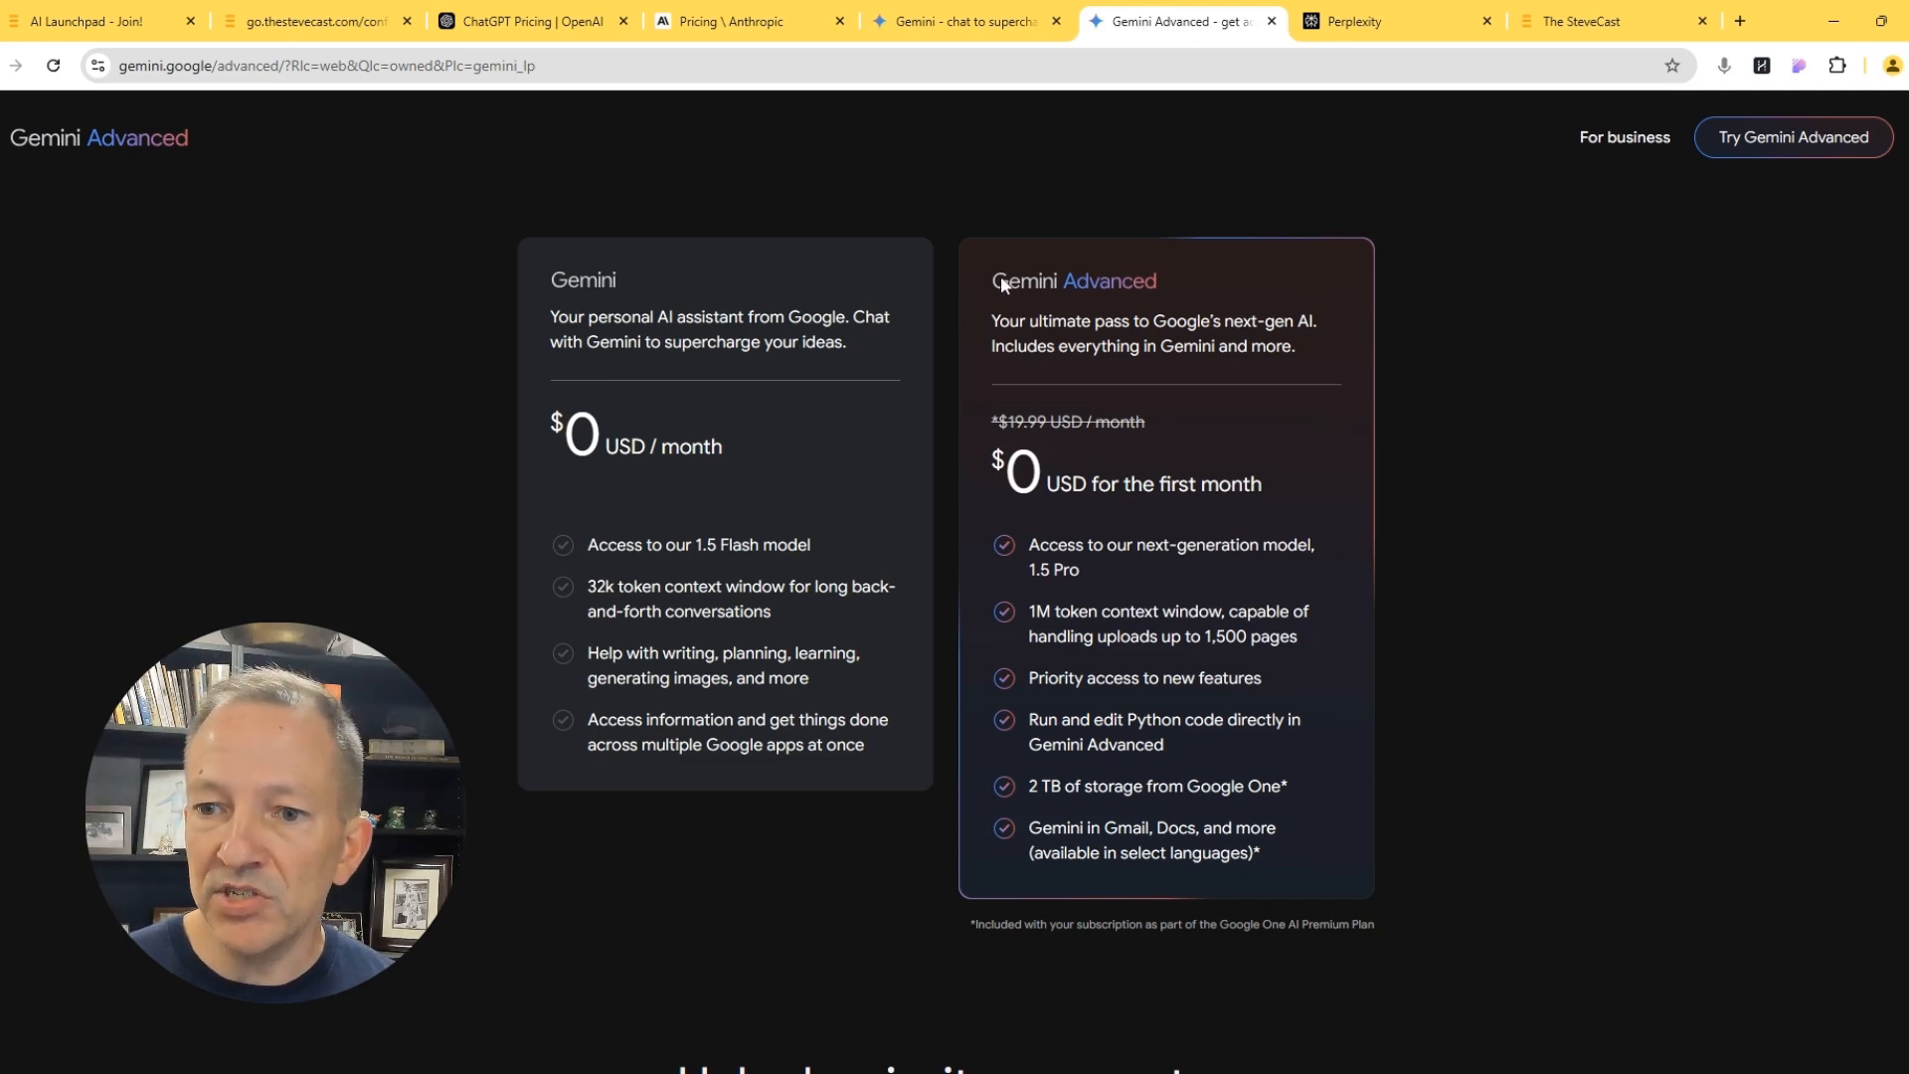
mouse_move(1229, 429)
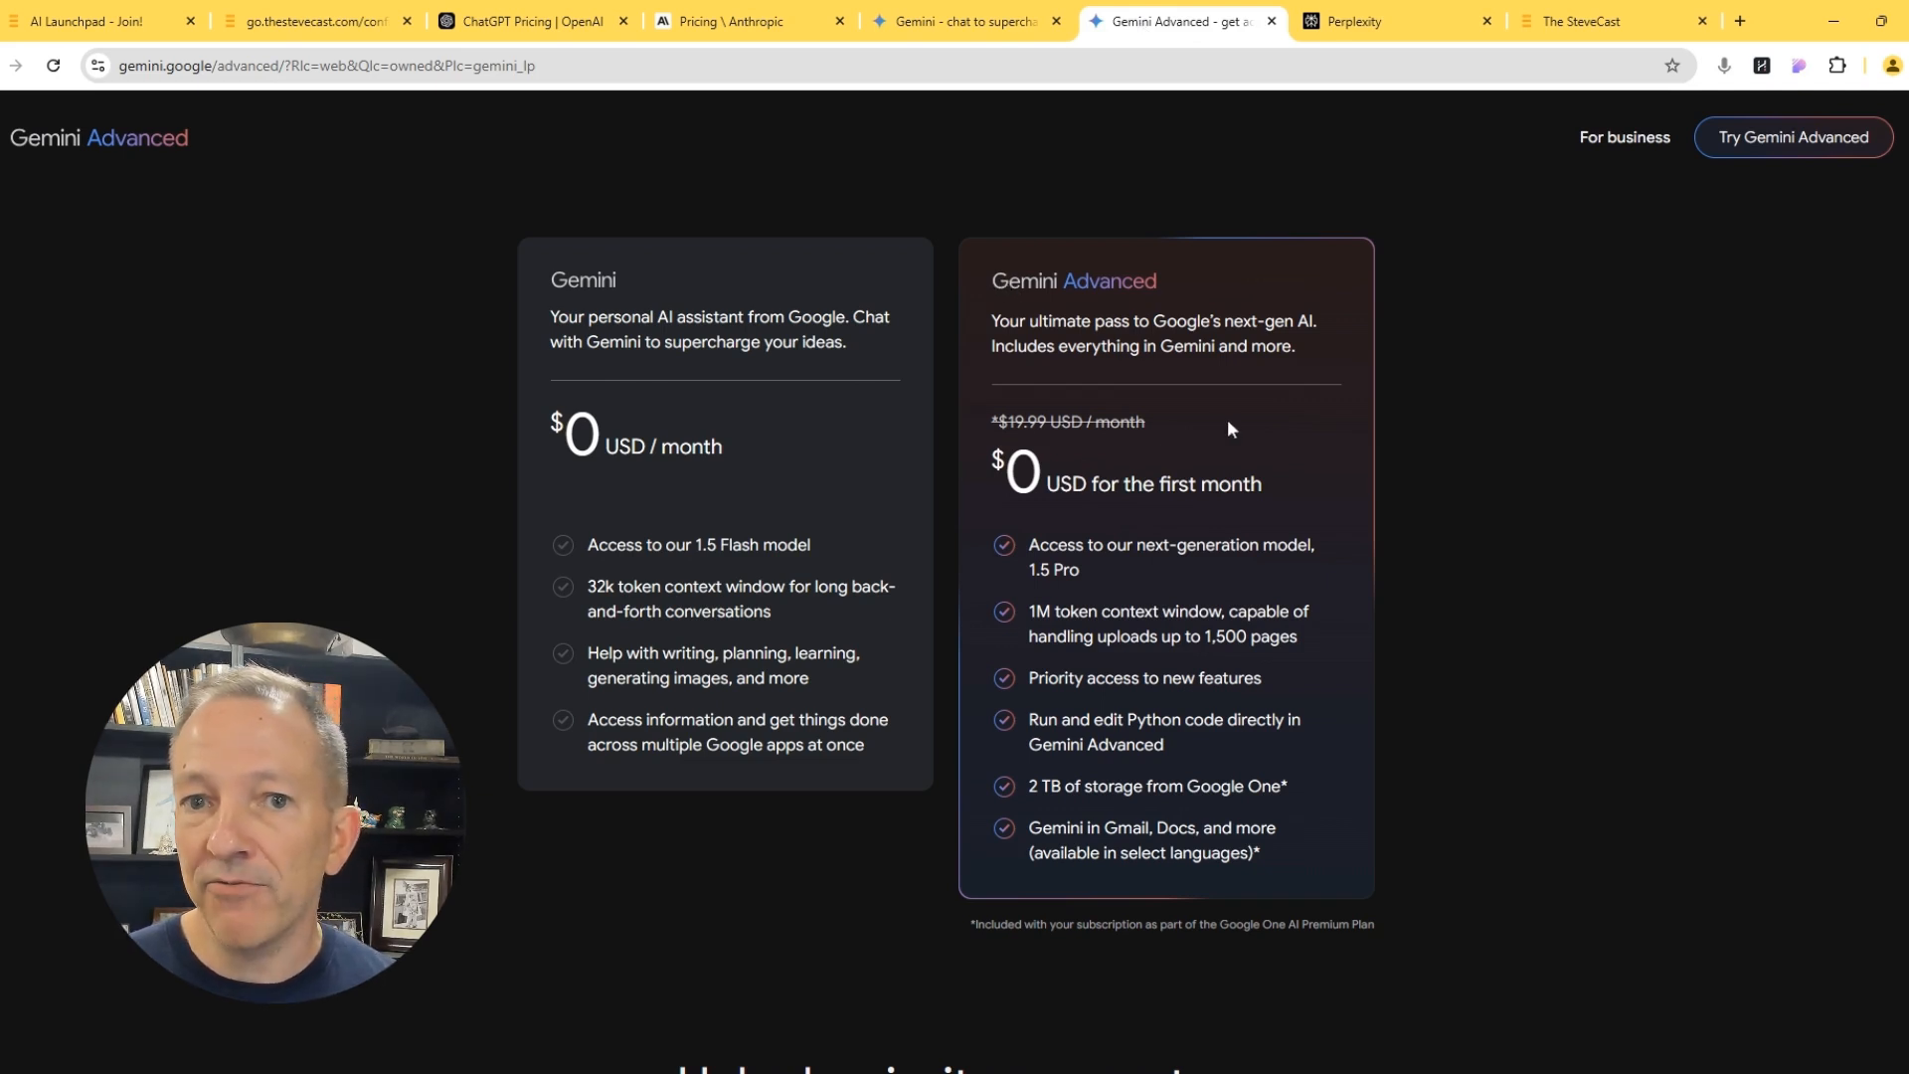
mouse_move(1165, 523)
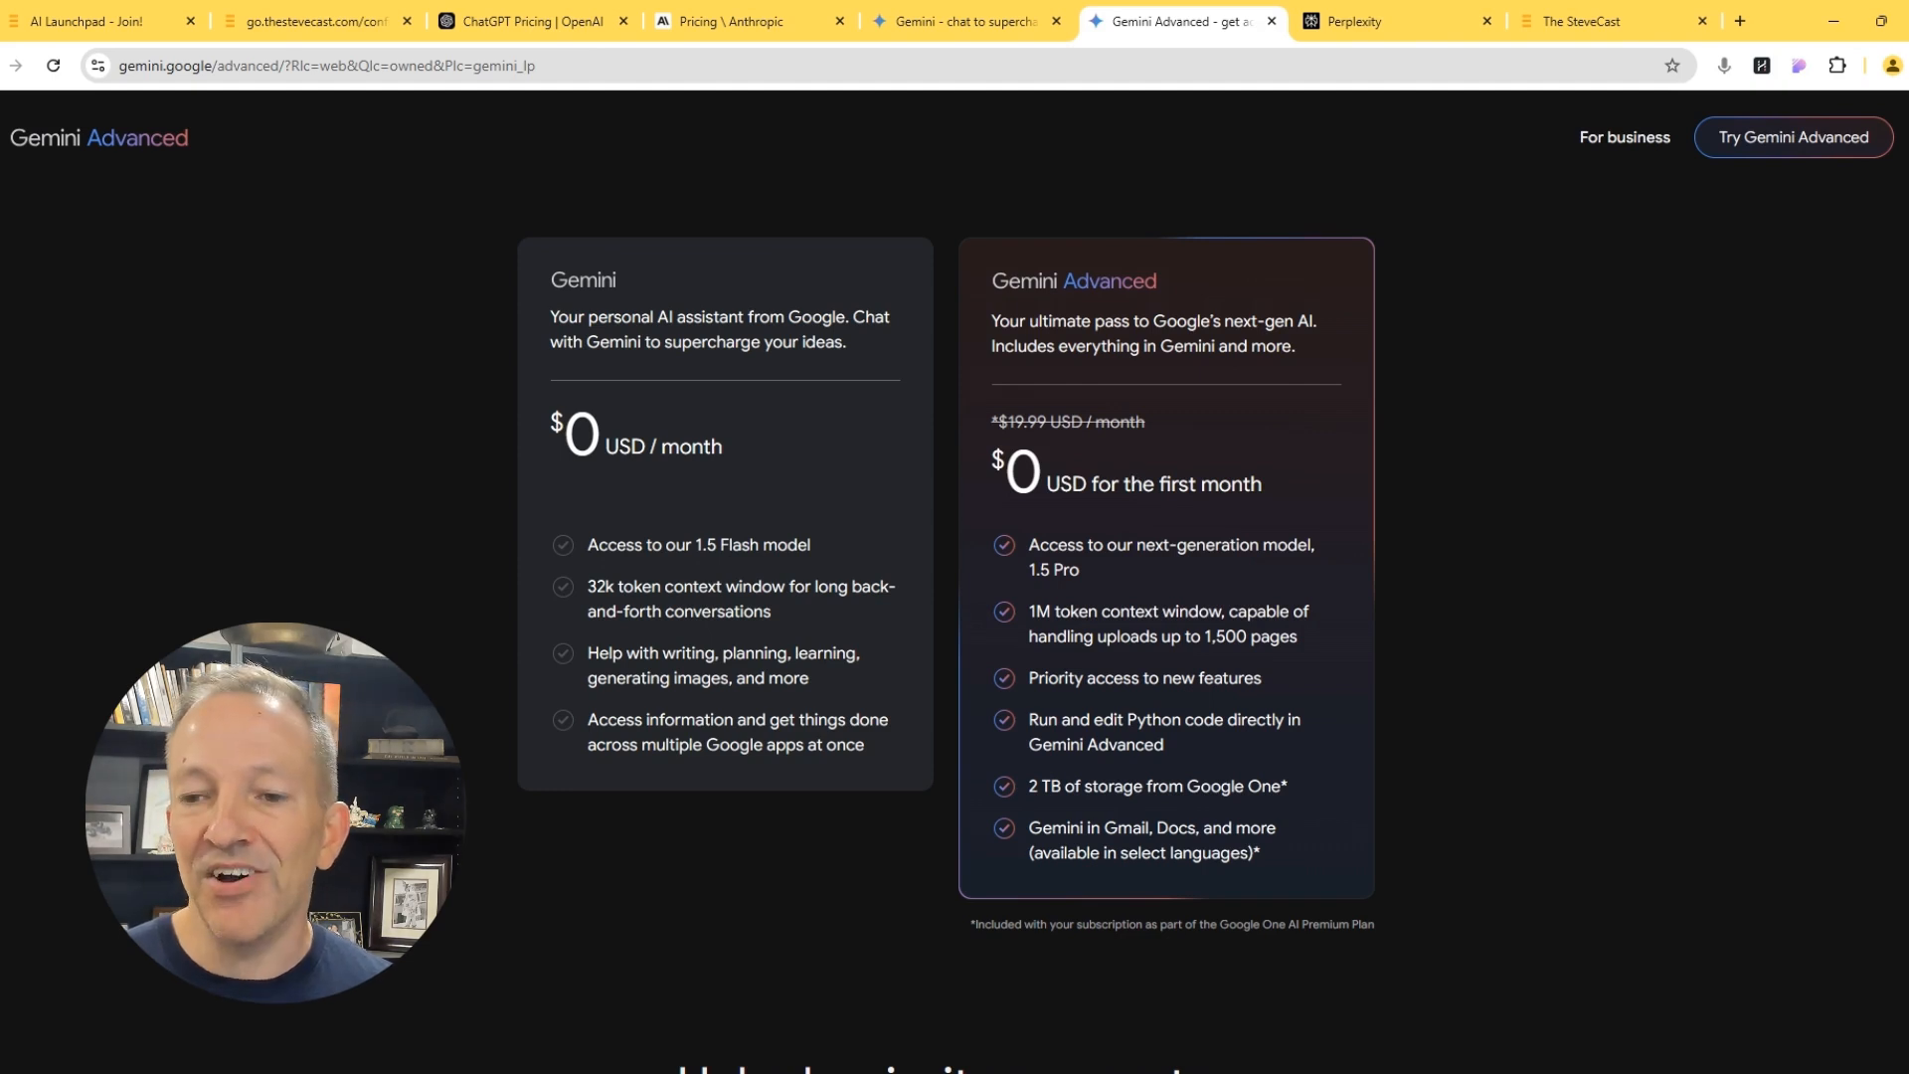
click(1395, 21)
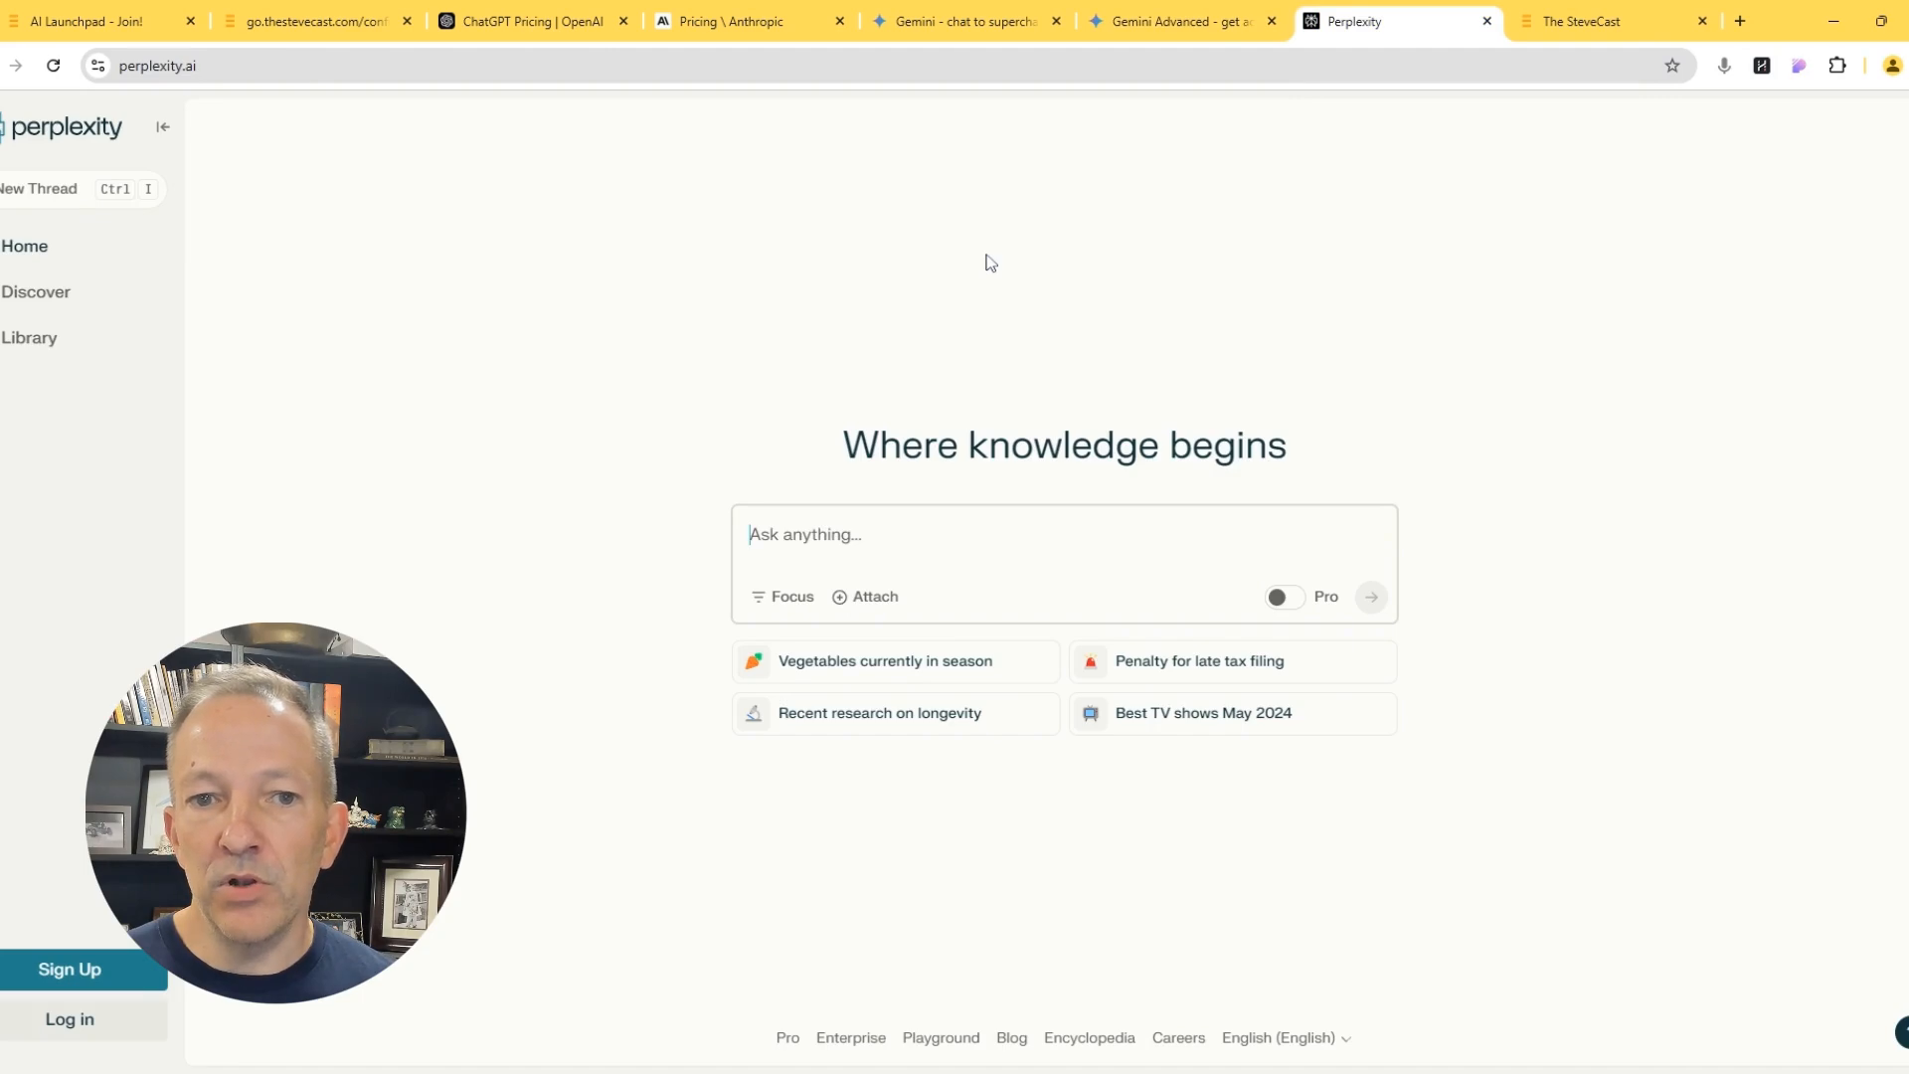
mouse_move(218, 135)
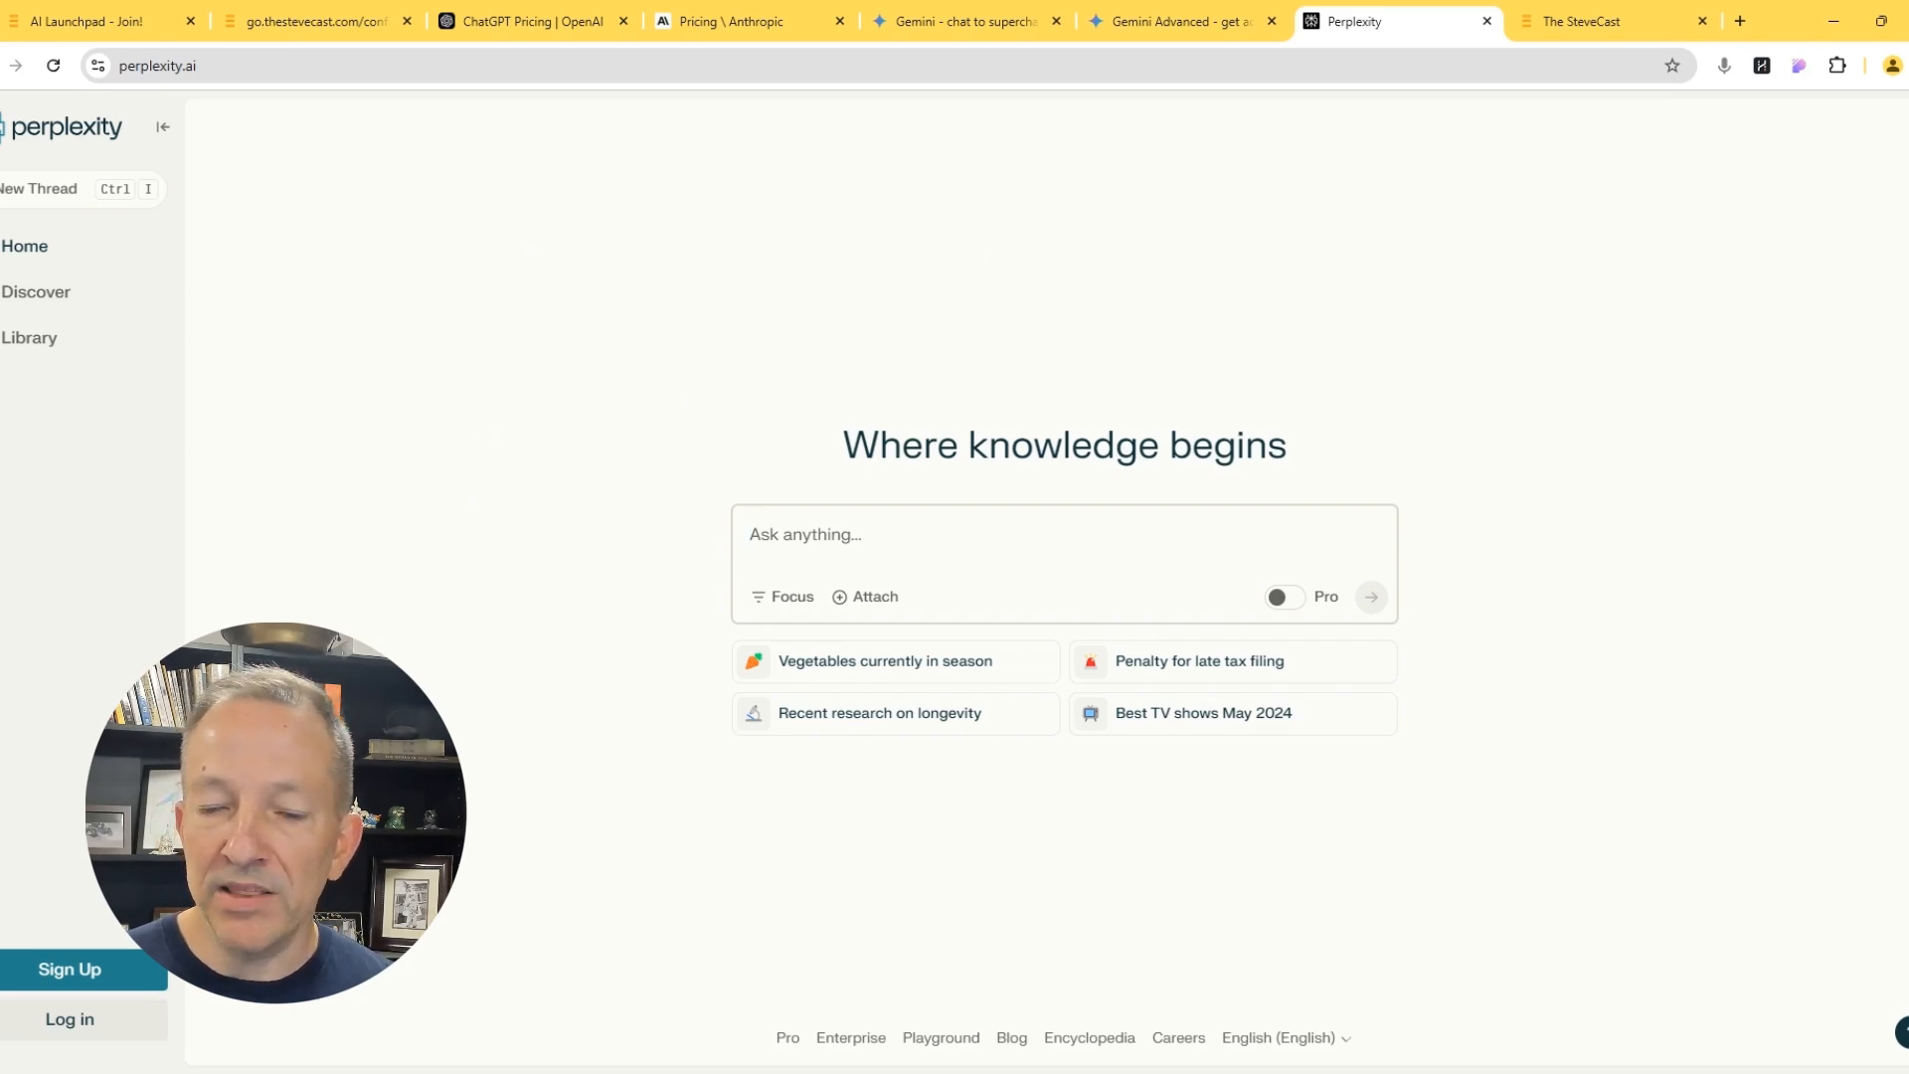
Look over the Perplexity home page, then return to the ChatGPT pricing tab.
click(803, 533)
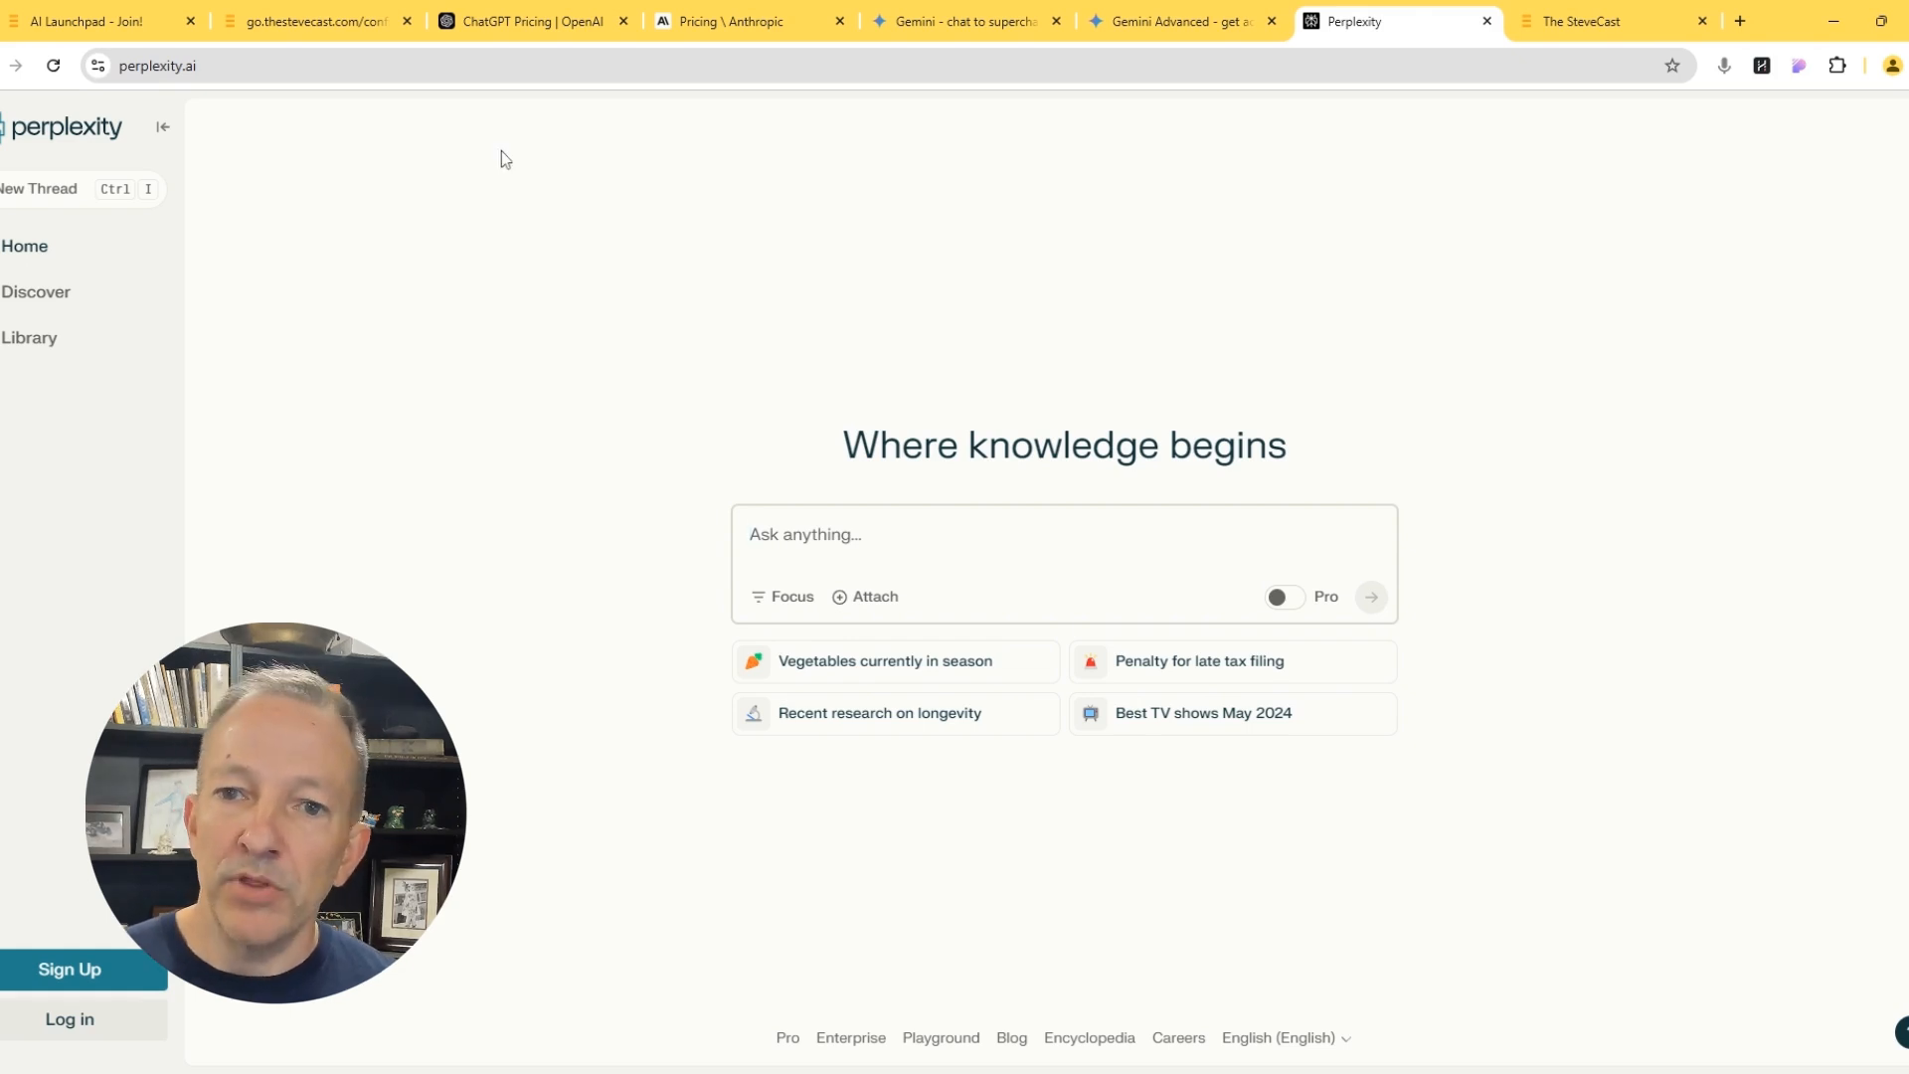
click(533, 21)
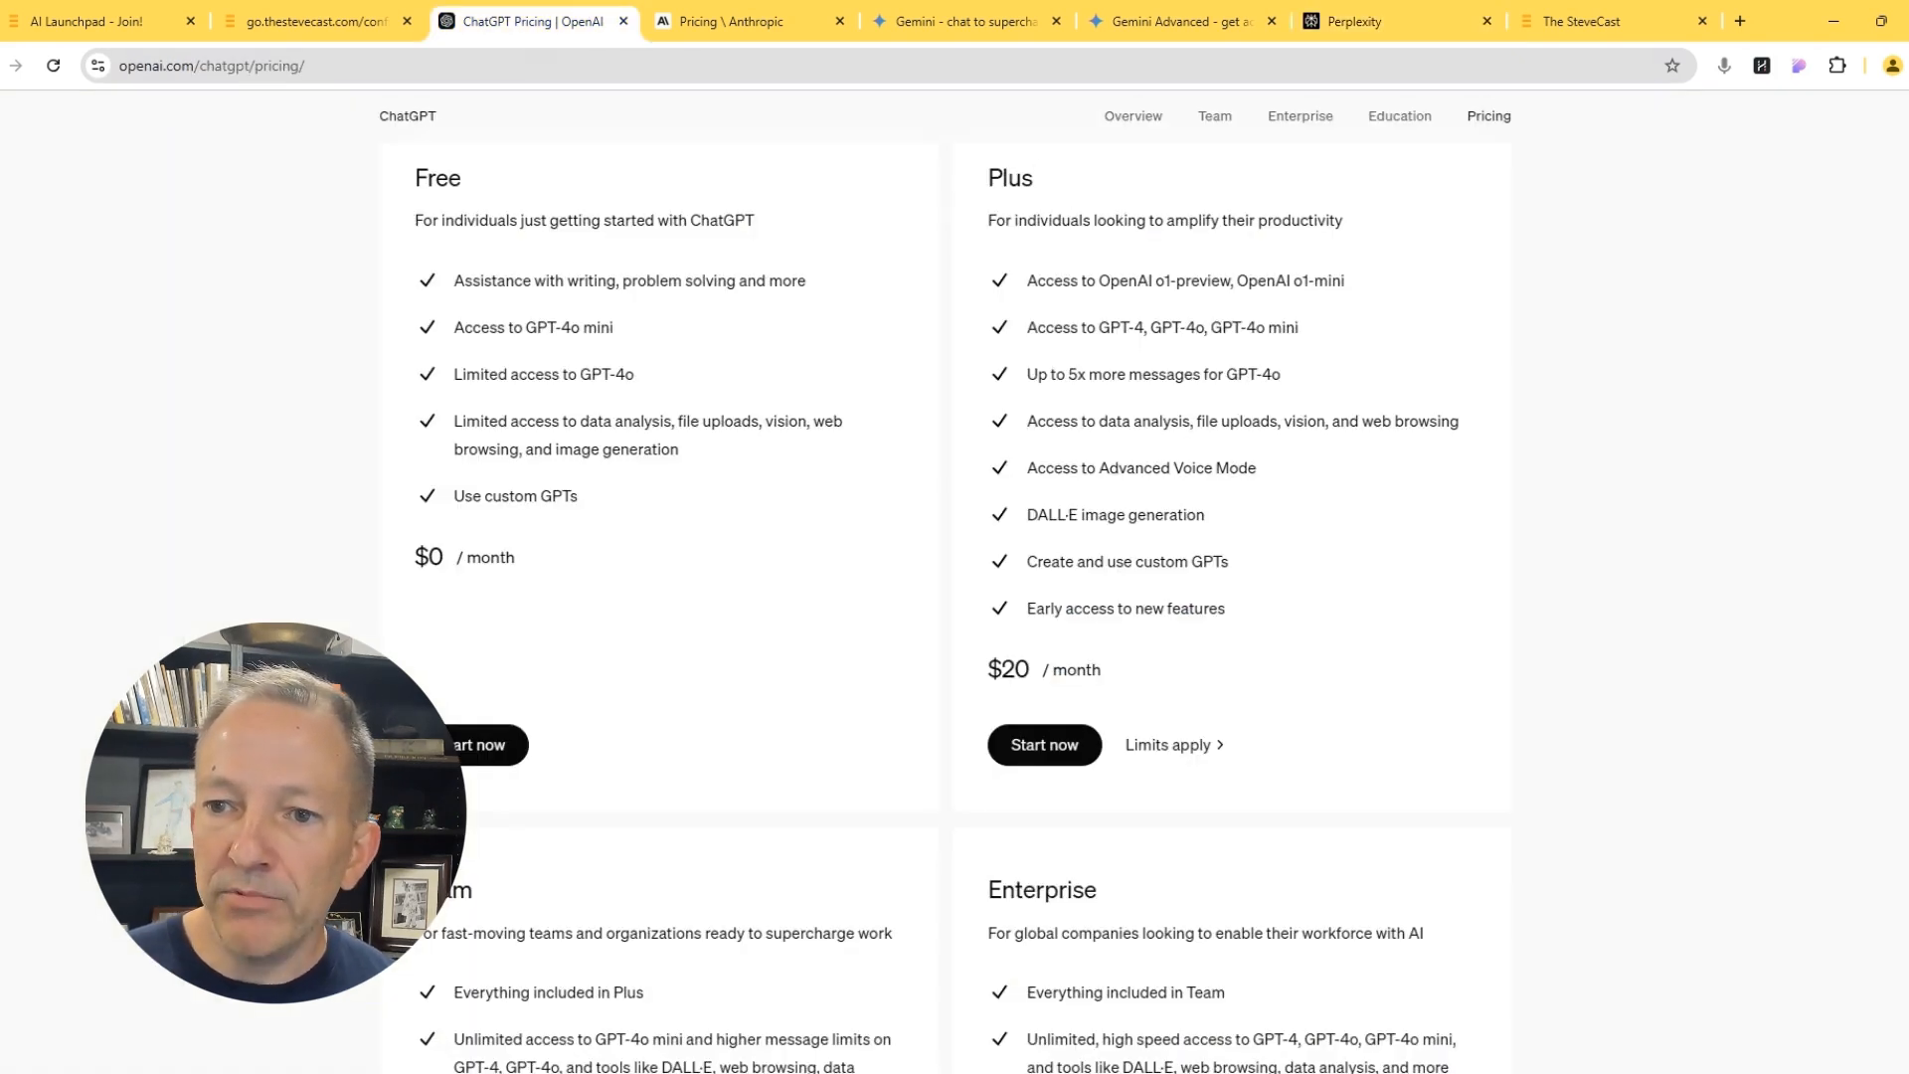
mouse_move(981, 716)
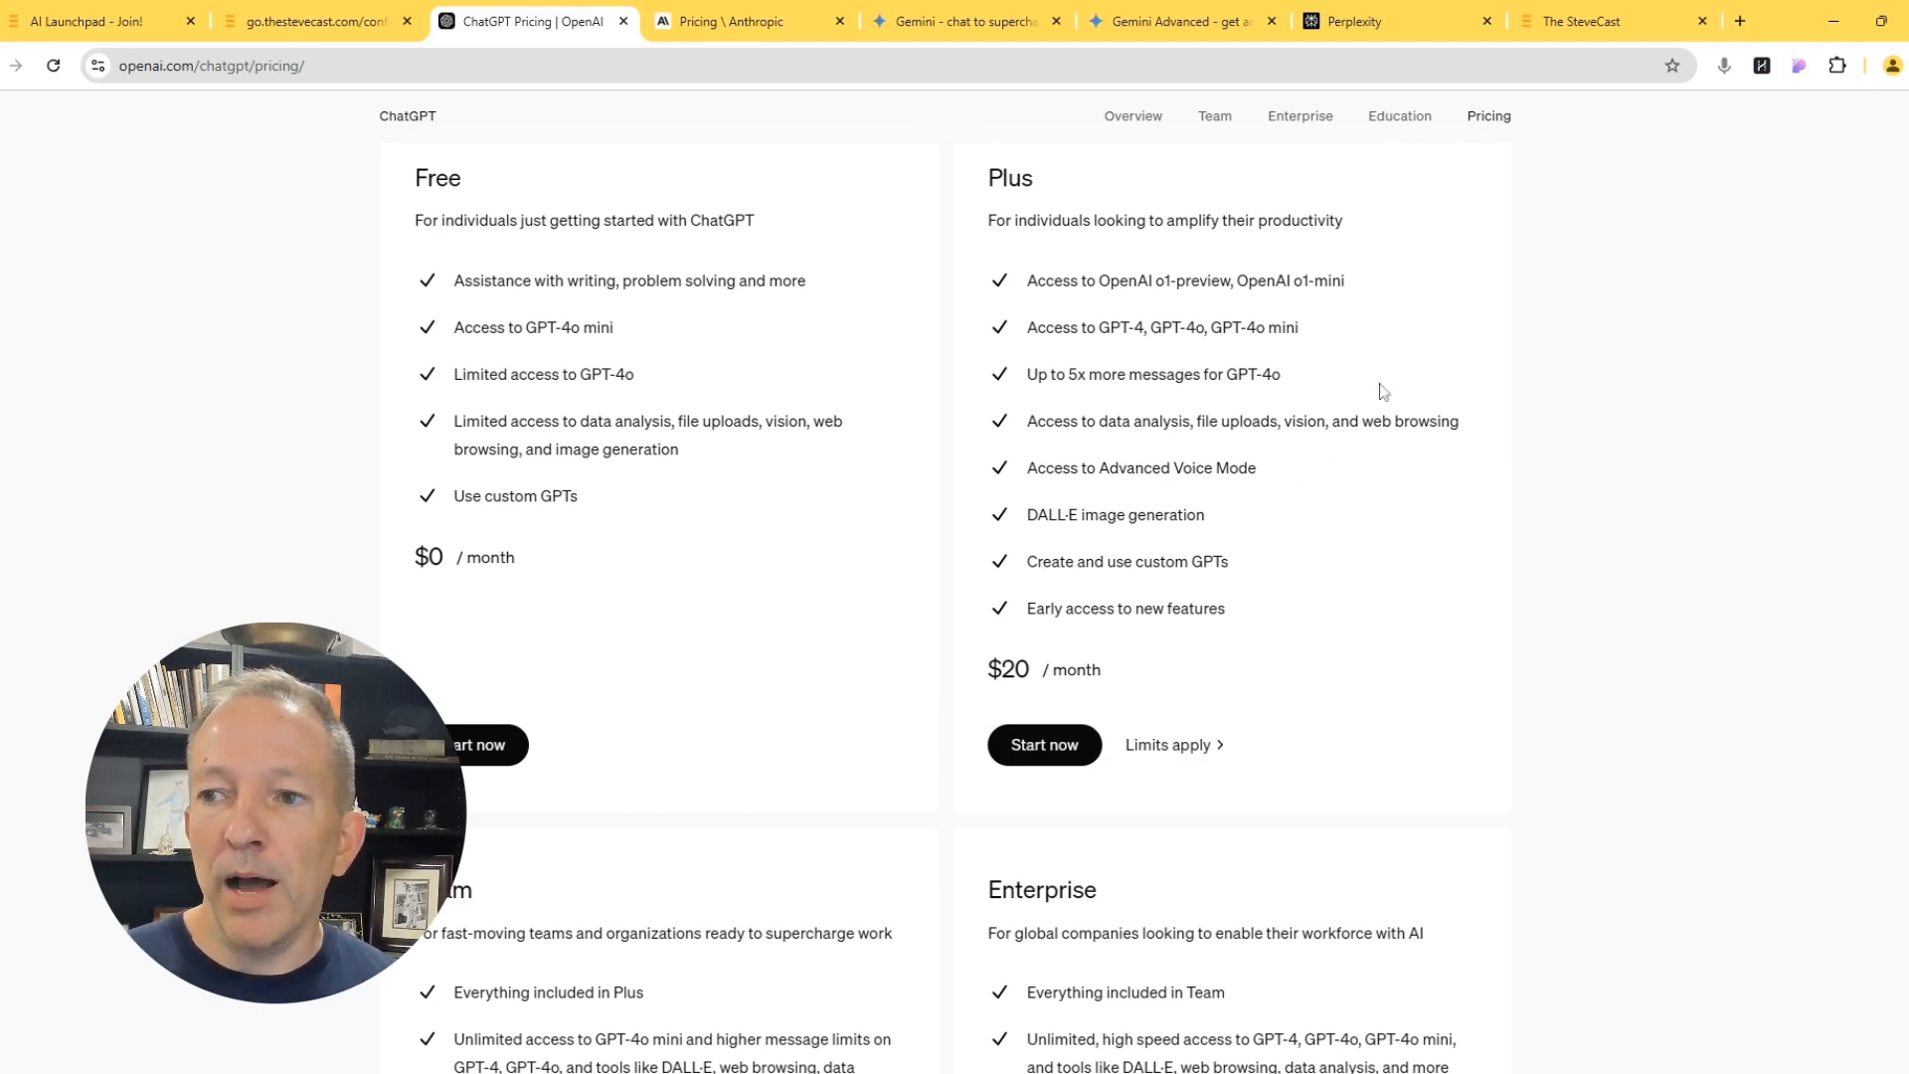
mouse_move(712, 542)
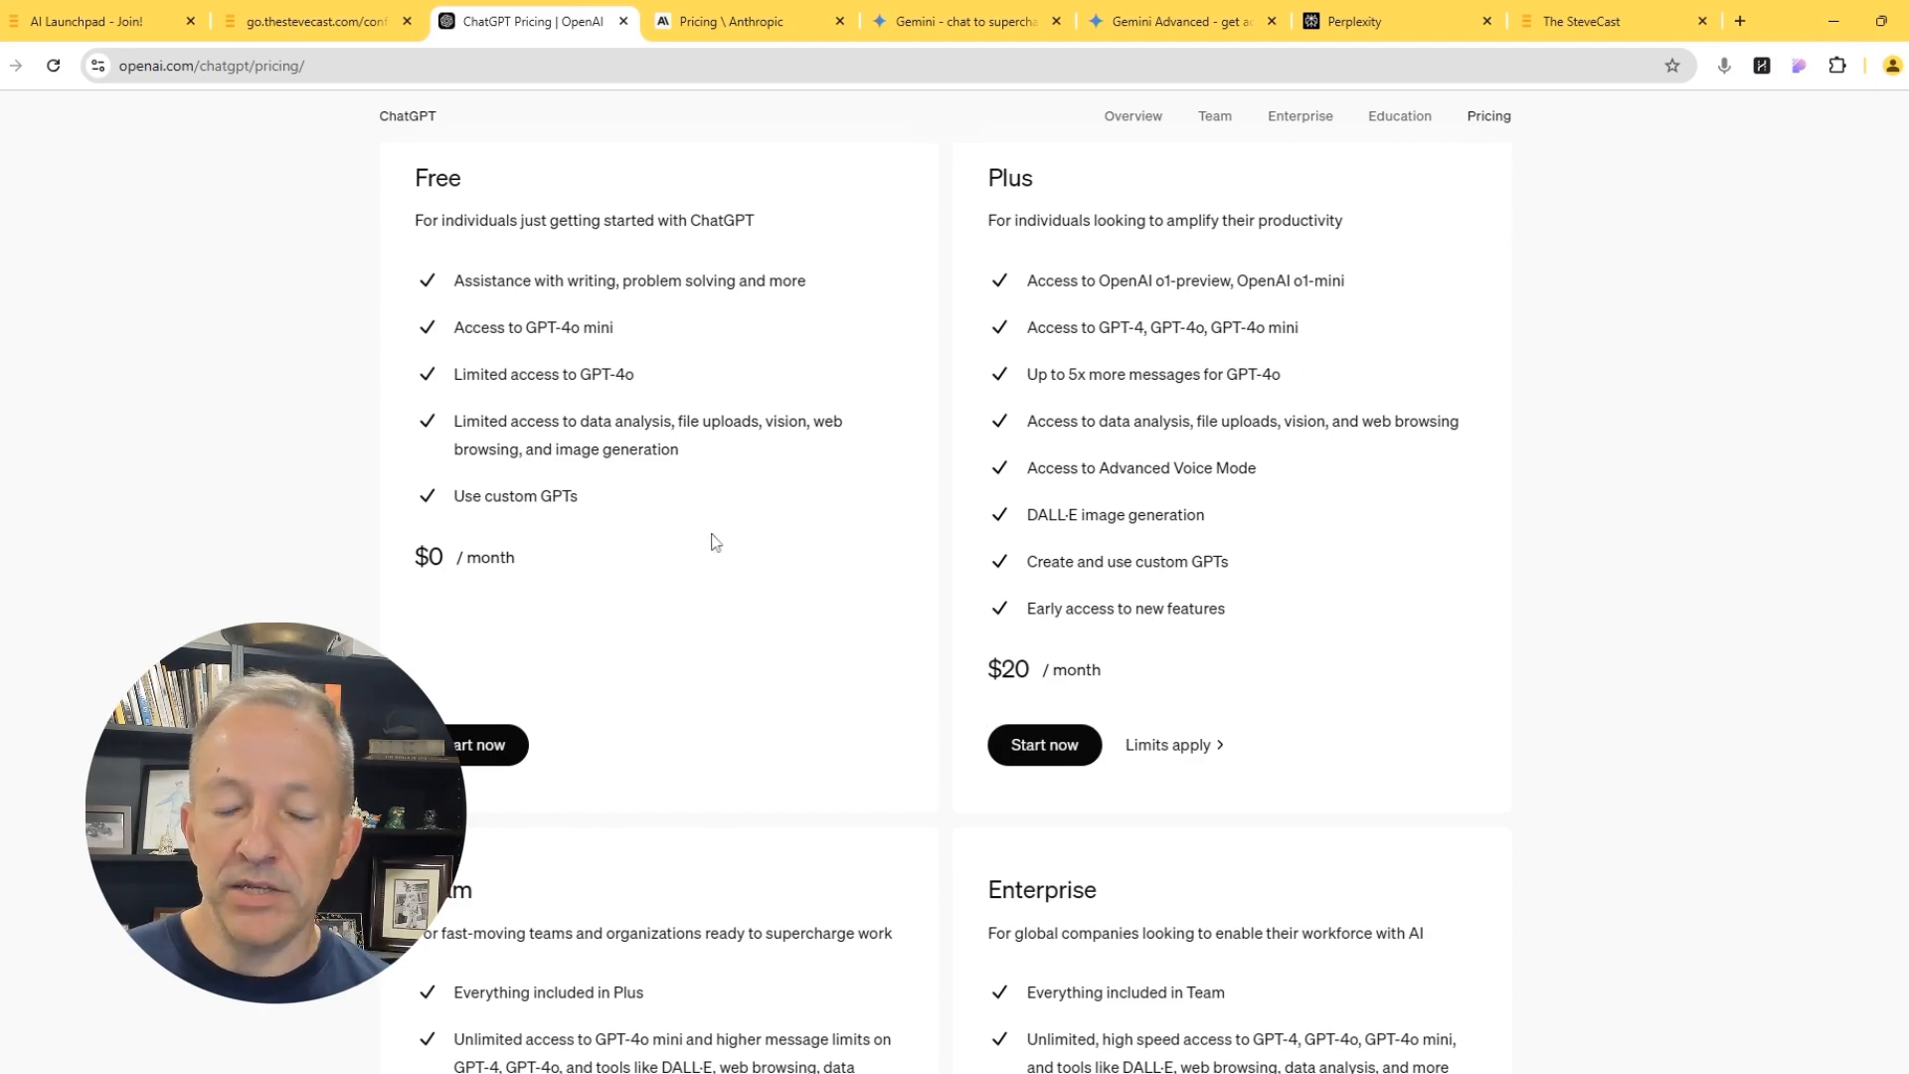
Switch to The SteveCast tab showing the launch.thestevecast.com login page.
click(1610, 21)
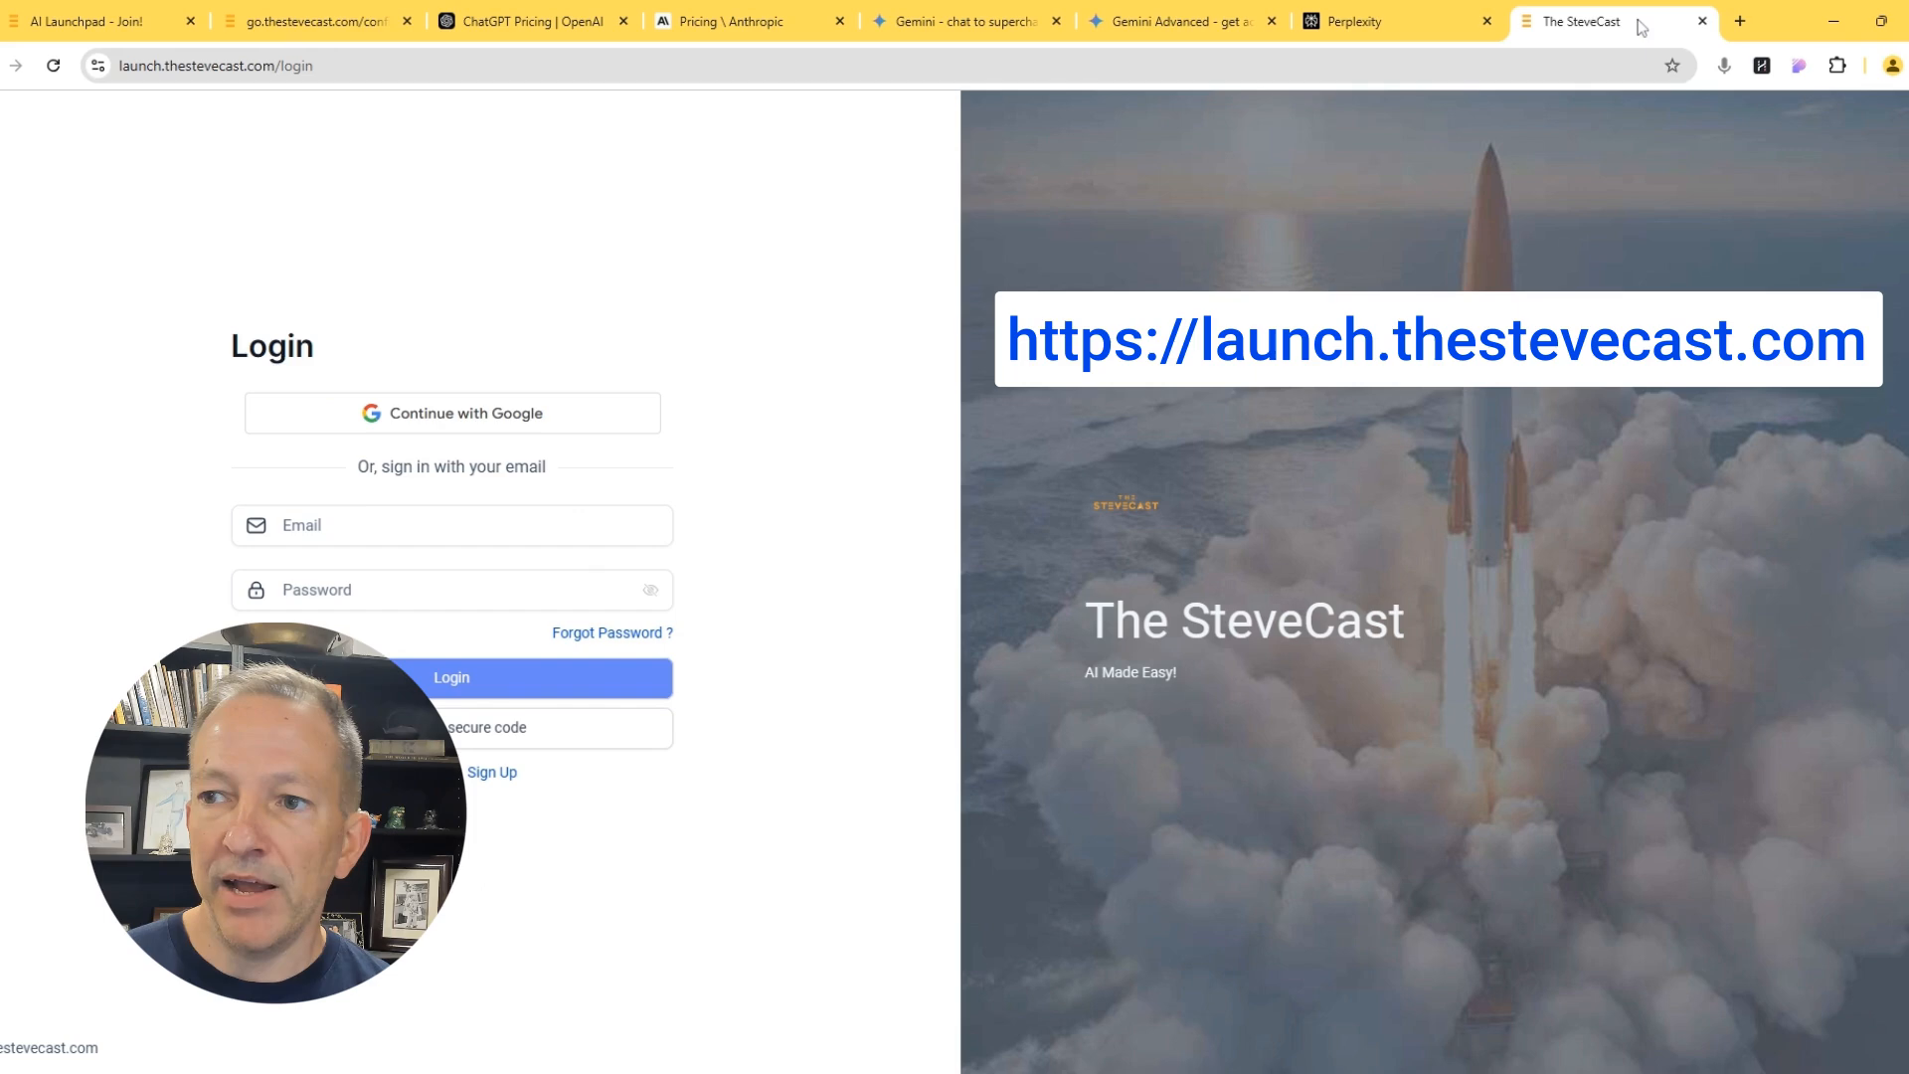